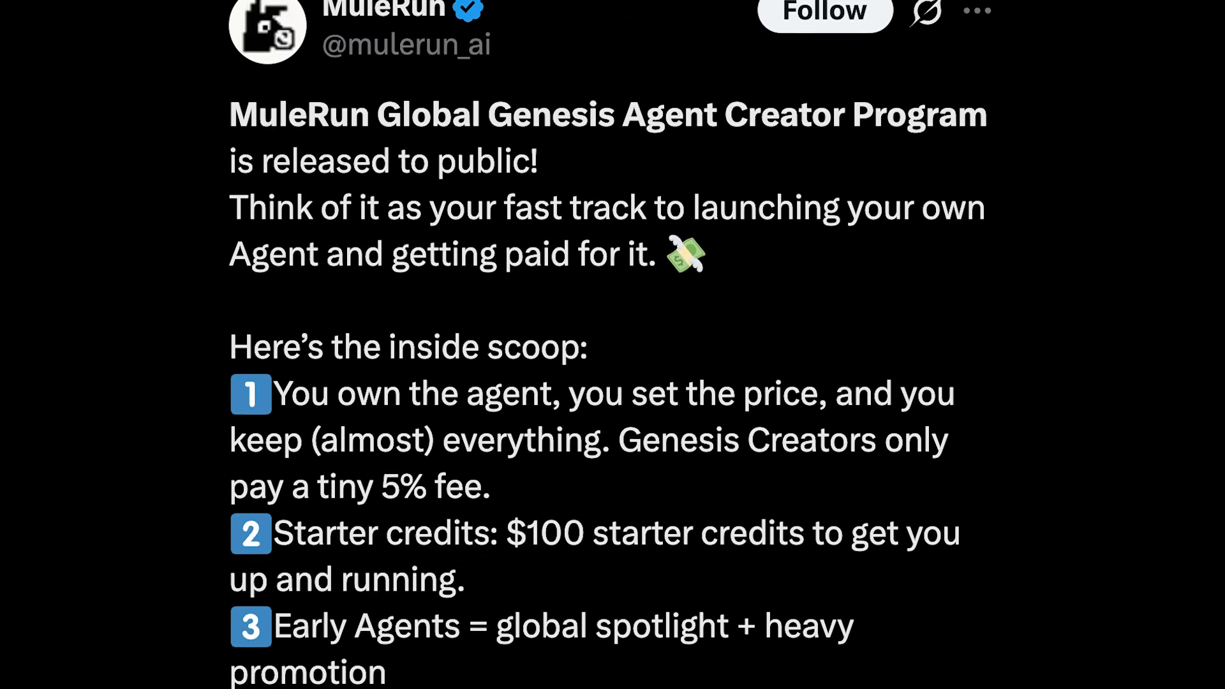
- Review the MuleRun subscription plans on the Pricing page
scroll(down, 3)
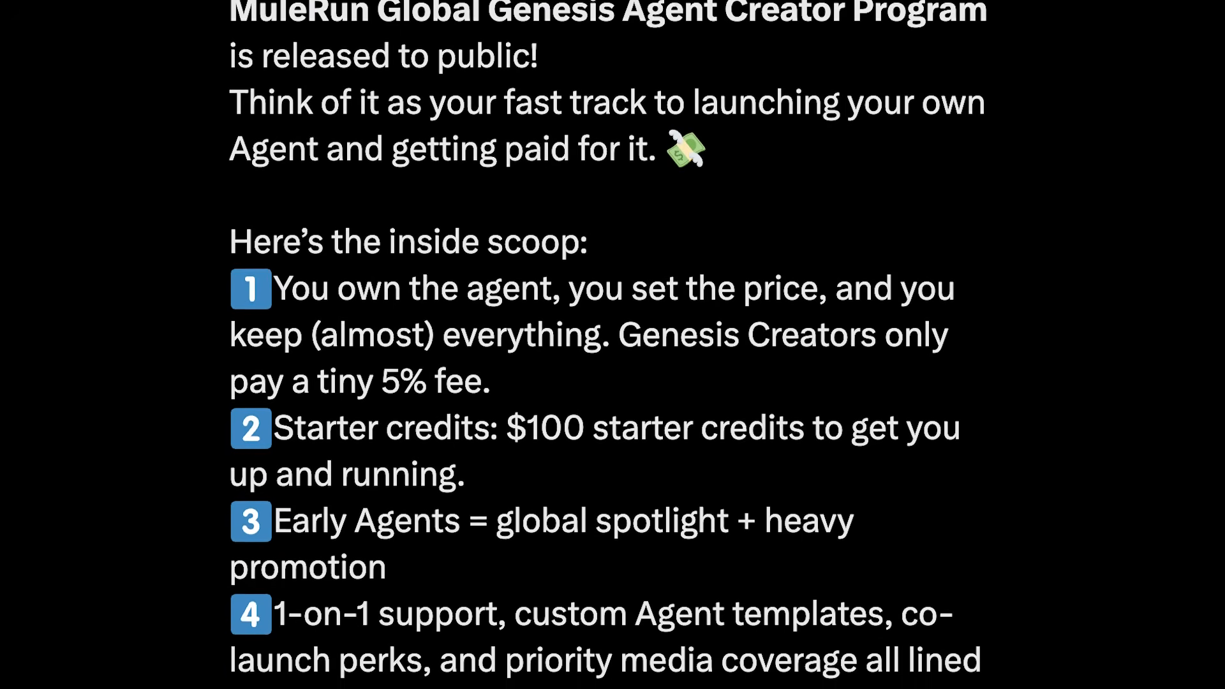
scroll(down, 3)
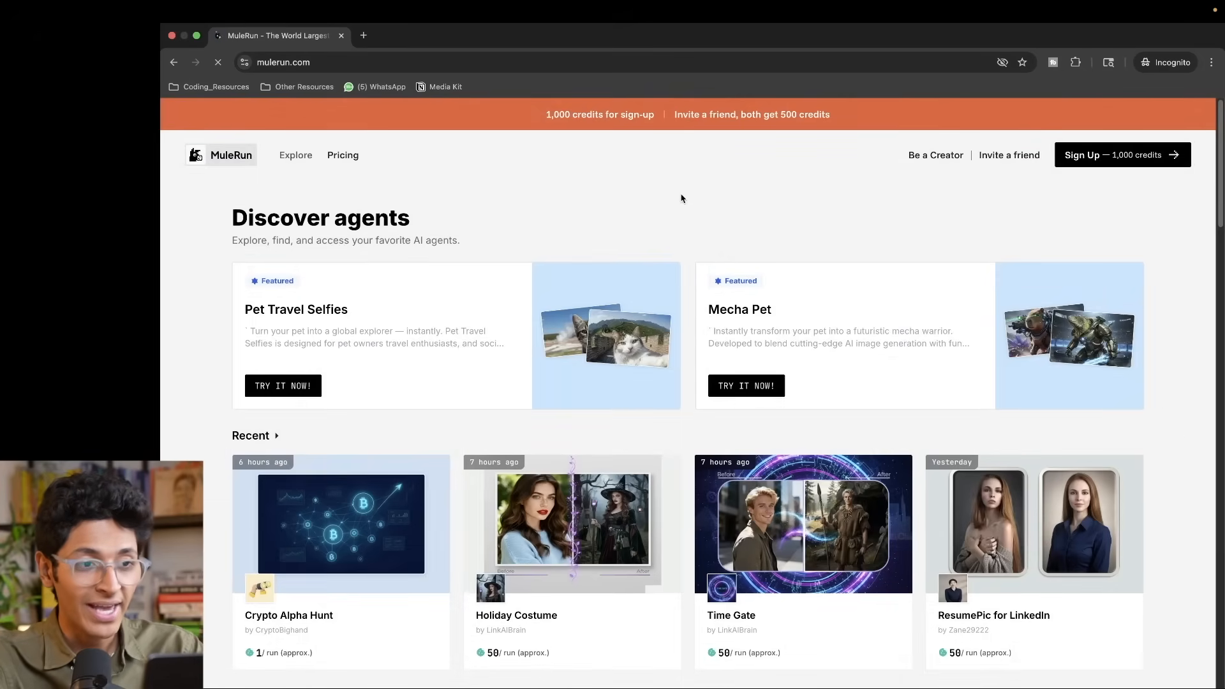
click(342, 154)
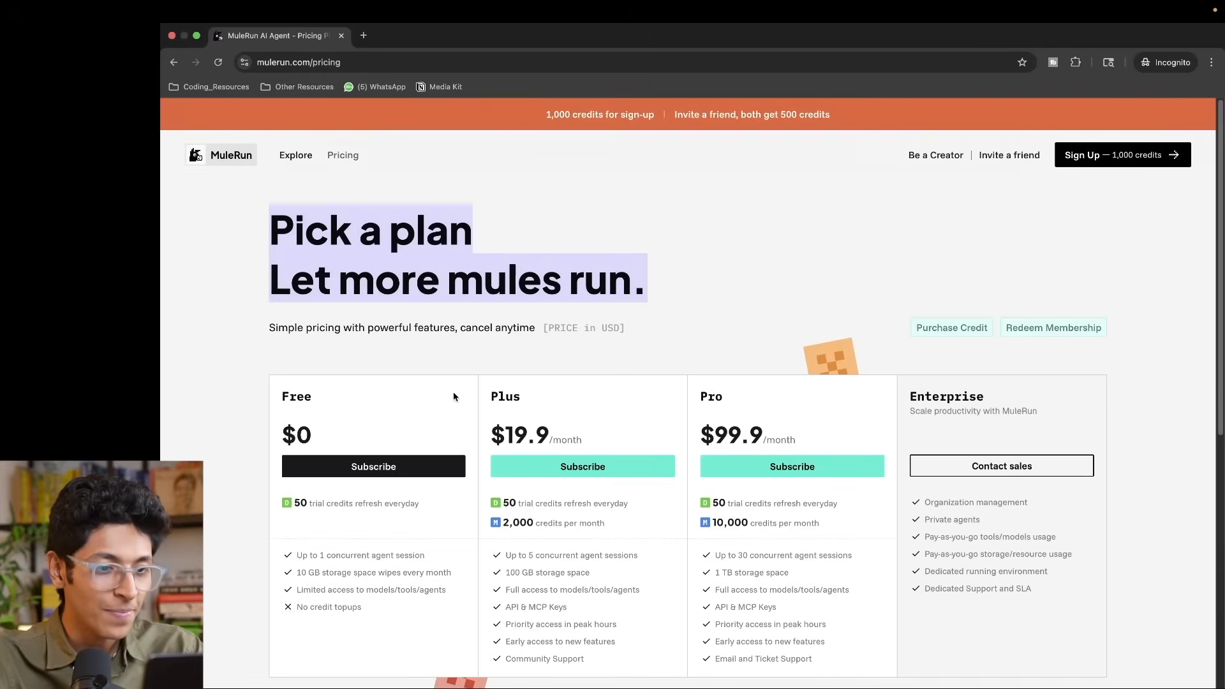
scroll(down, 3)
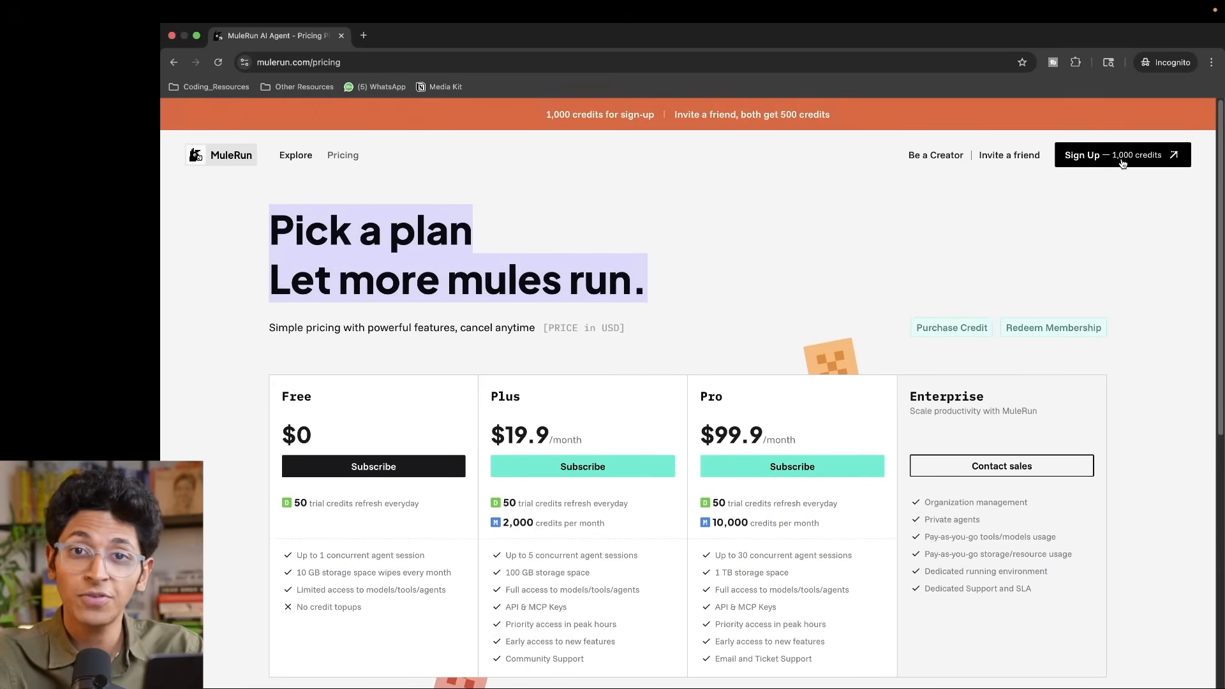
mouse_move(509, 167)
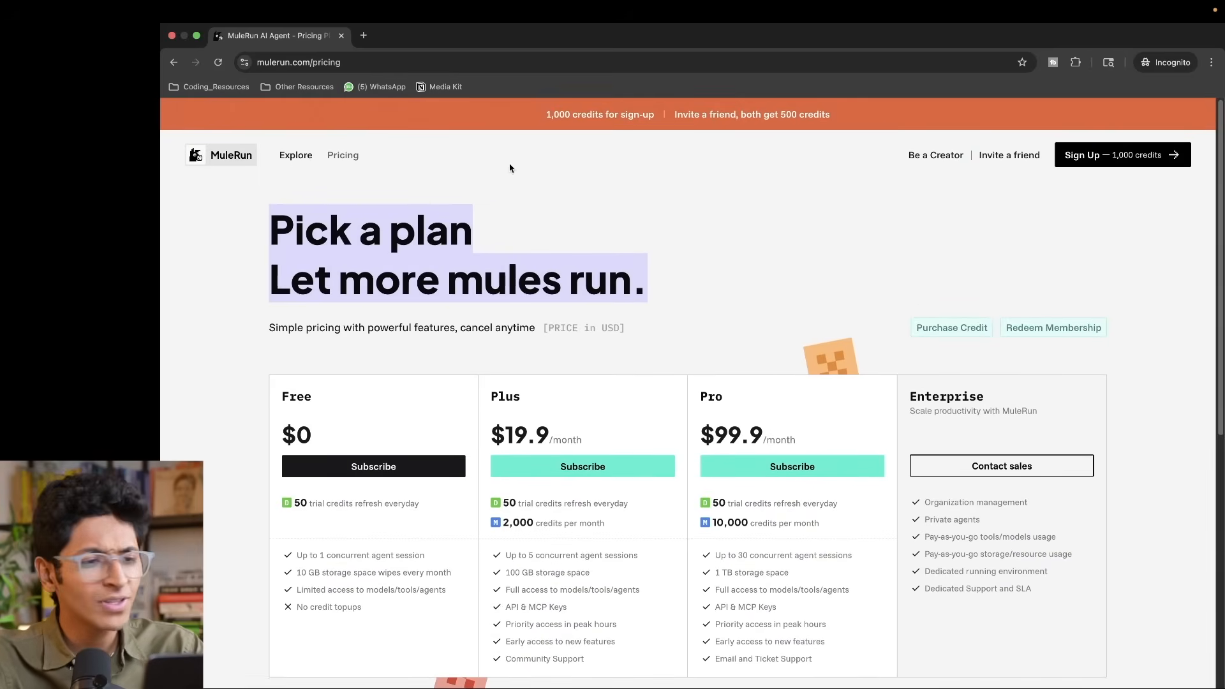
- Return to the Explore home page and browse down to the All Agents grid
click(295, 155)
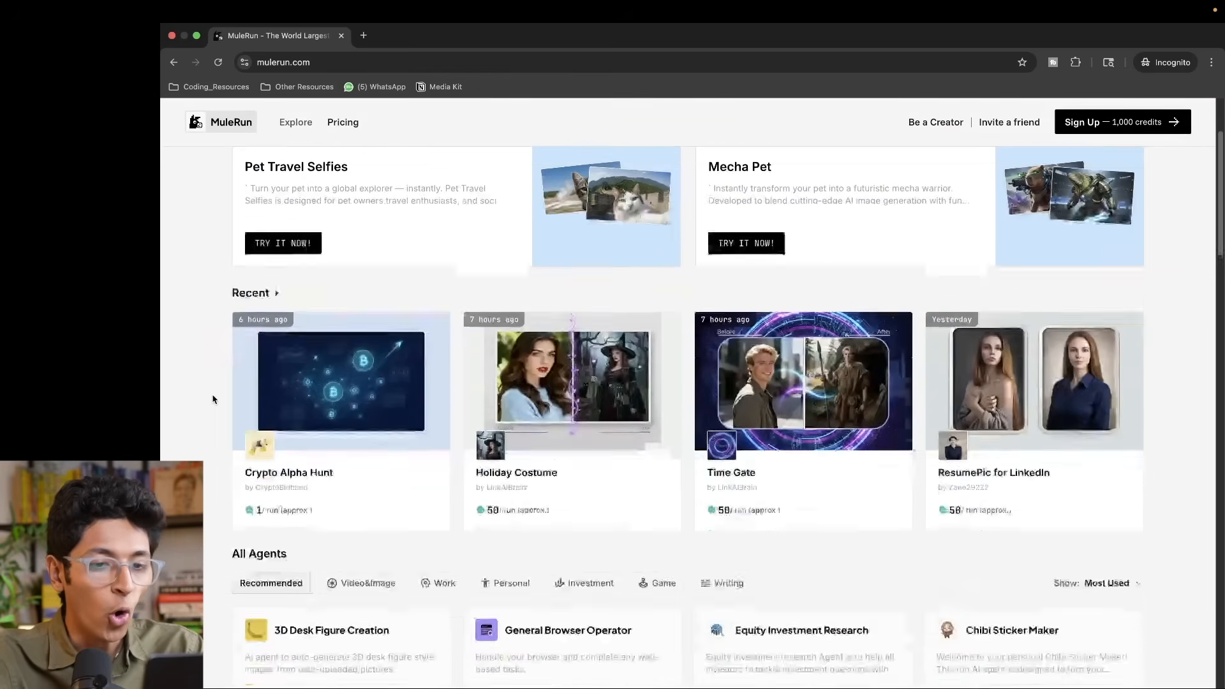
scroll(down, 3)
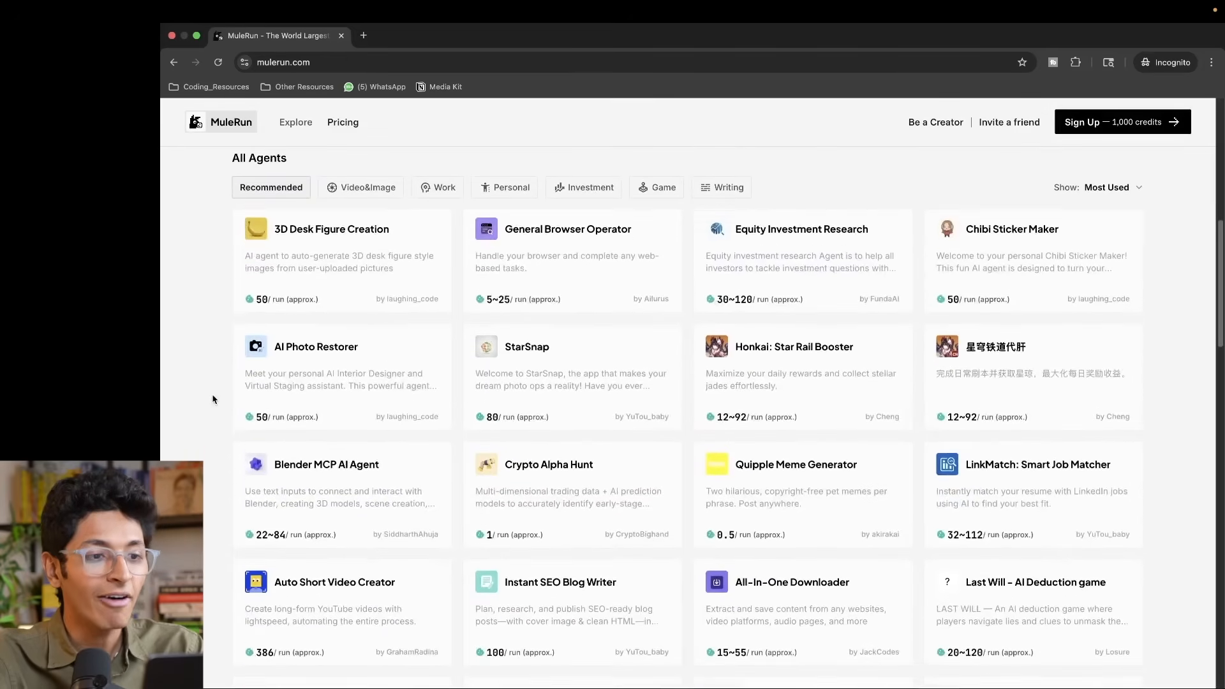
scroll(down, 3)
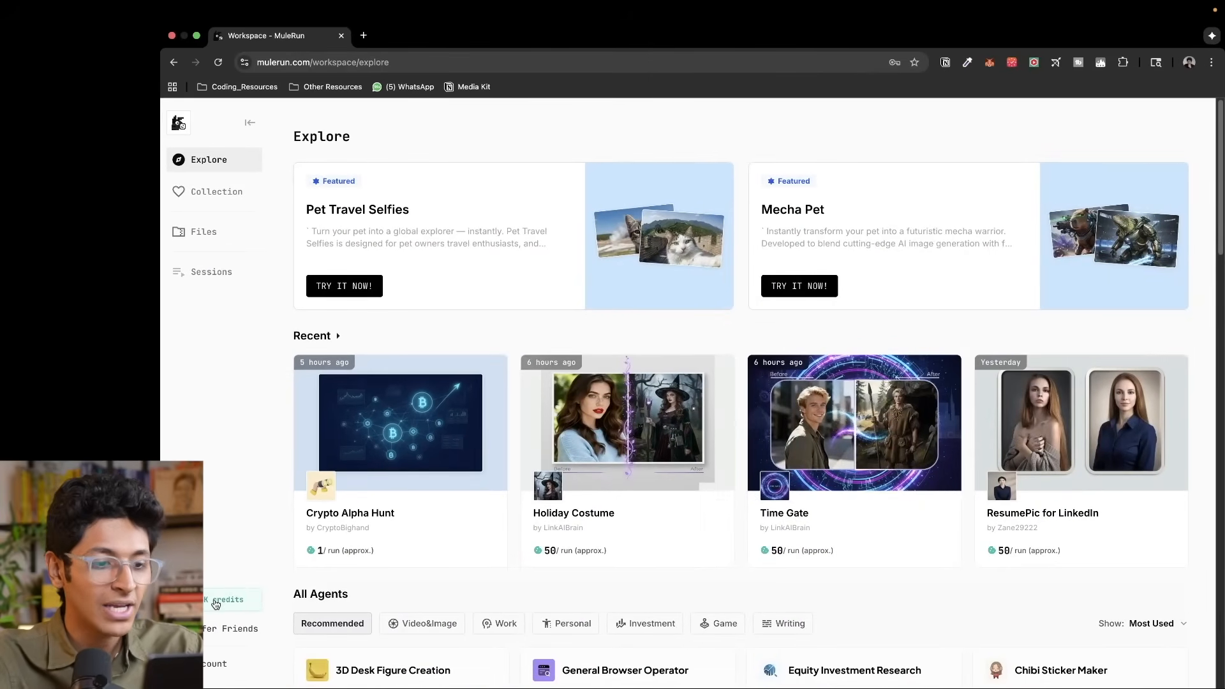
- Browse the workspace Explore page past Recent down to the All Agents section
scroll(down, 3)
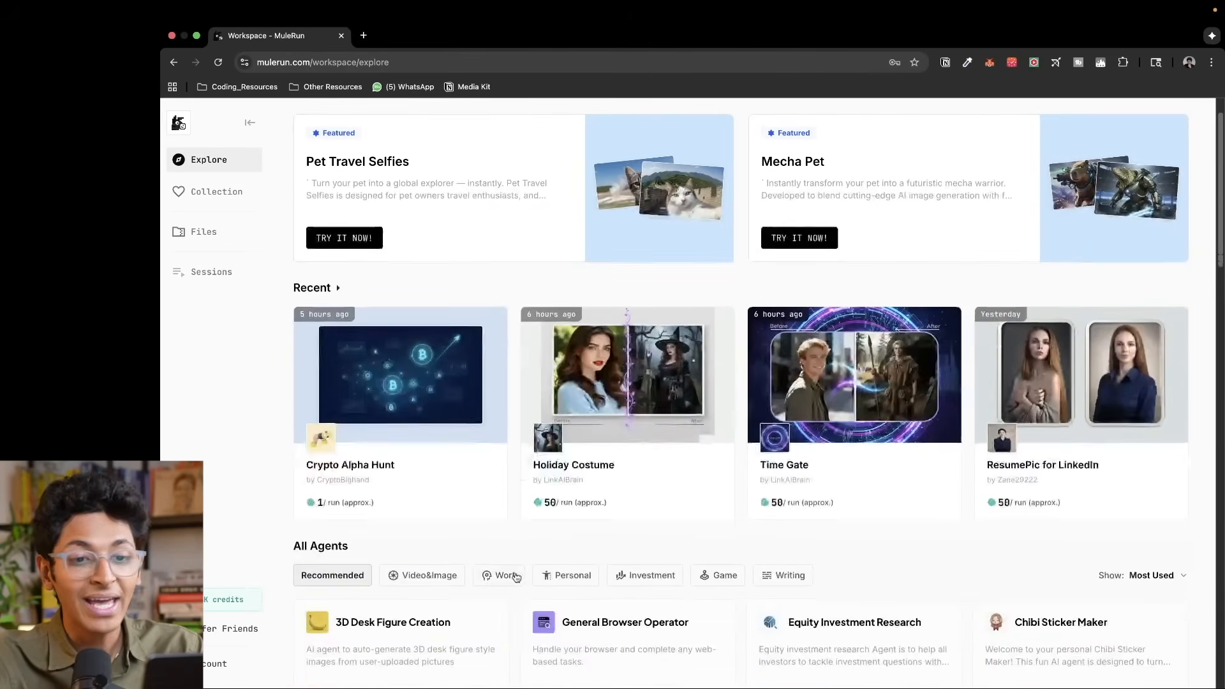
scroll(down, 3)
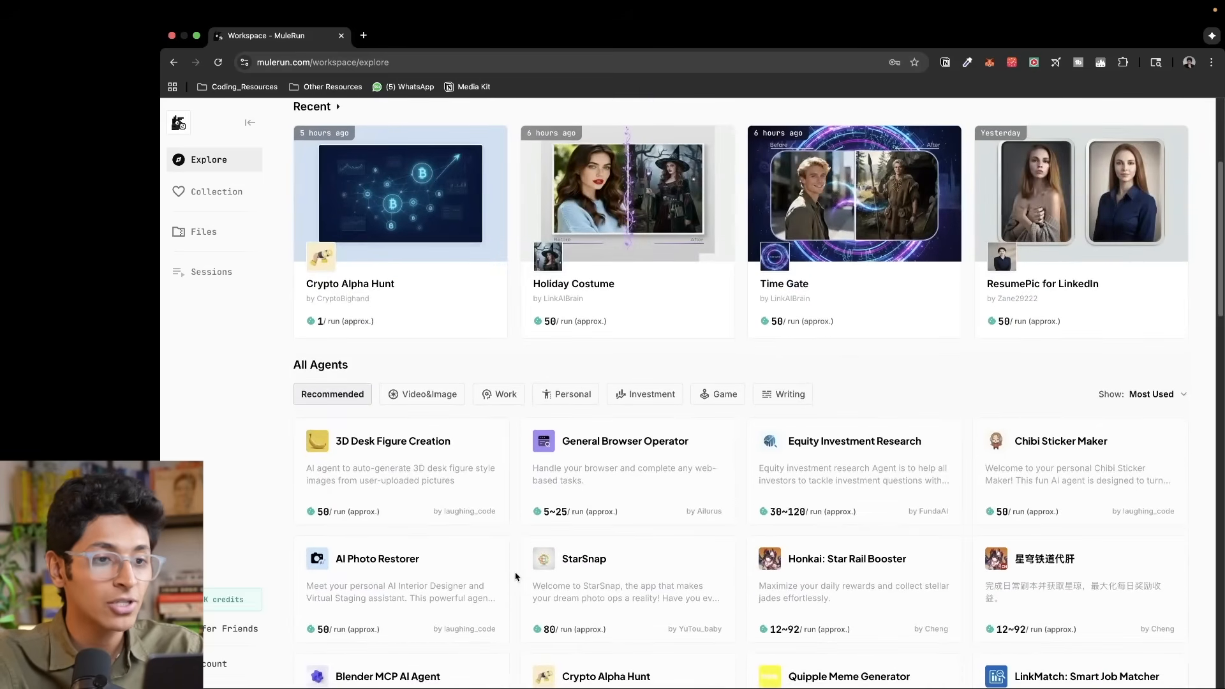
scroll(down, 3)
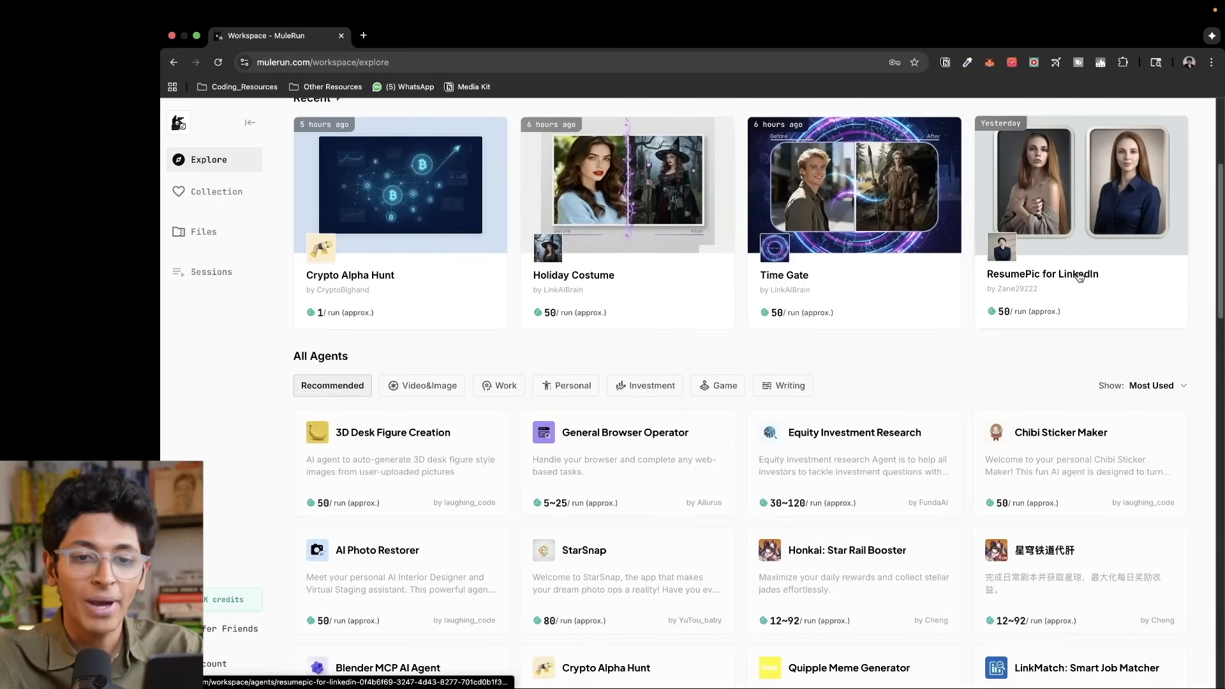
- Start a new ResumePic for LinkedIn session that awaits a file upload
click(1043, 274)
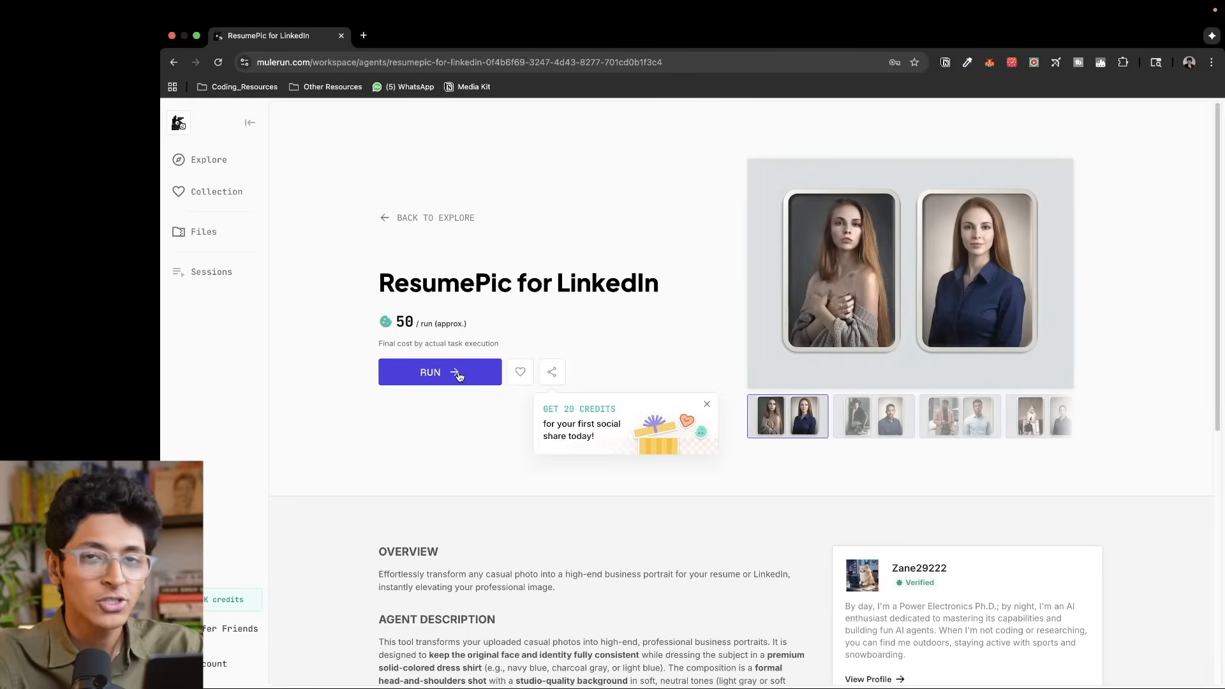
click(429, 372)
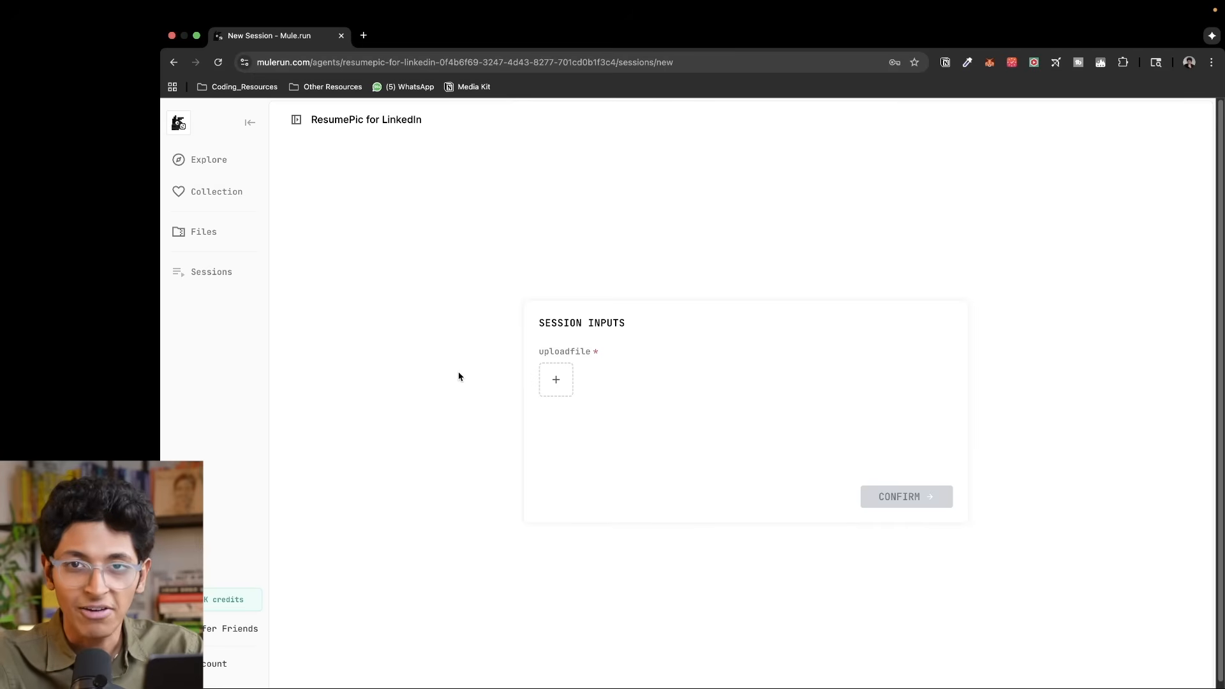
- Upload a casual photo to the ResumePic session and confirm to start processing
click(555, 379)
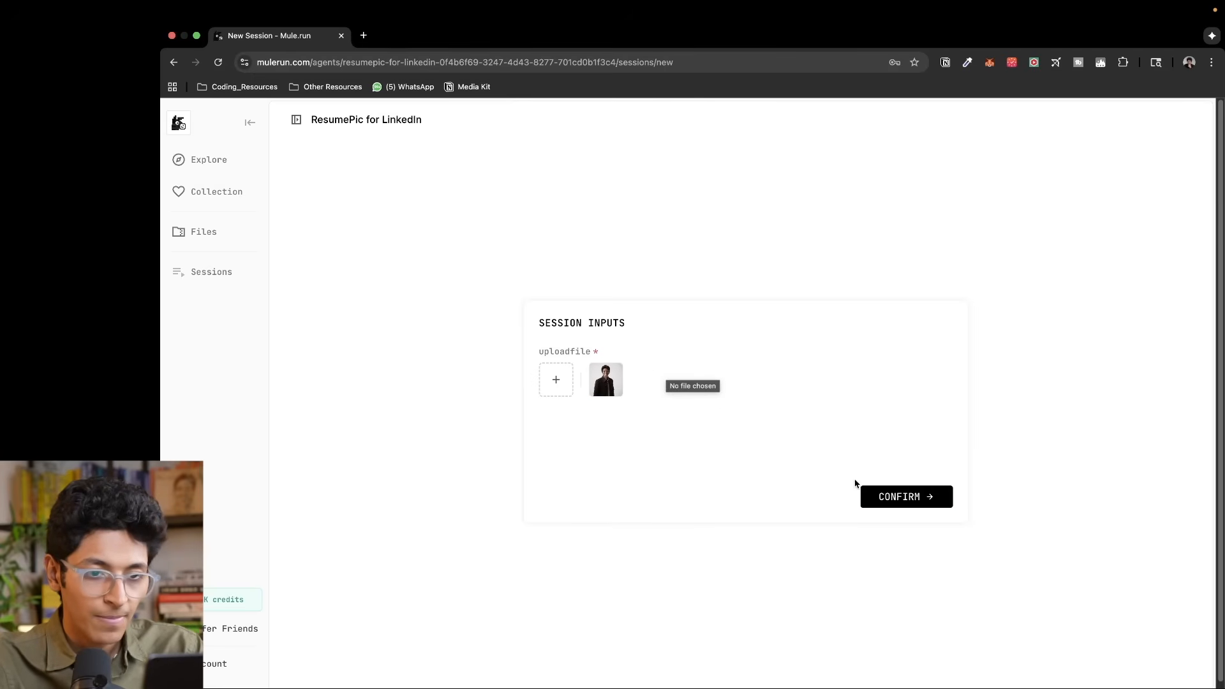
mouse_move(843, 415)
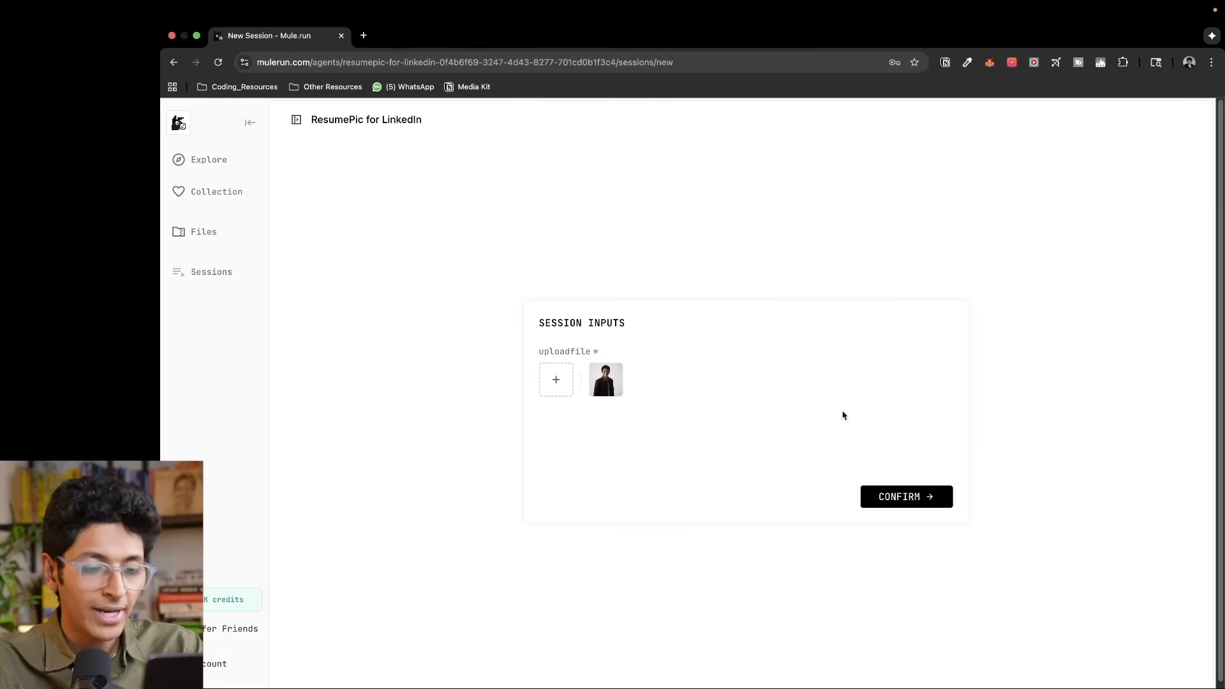
click(905, 496)
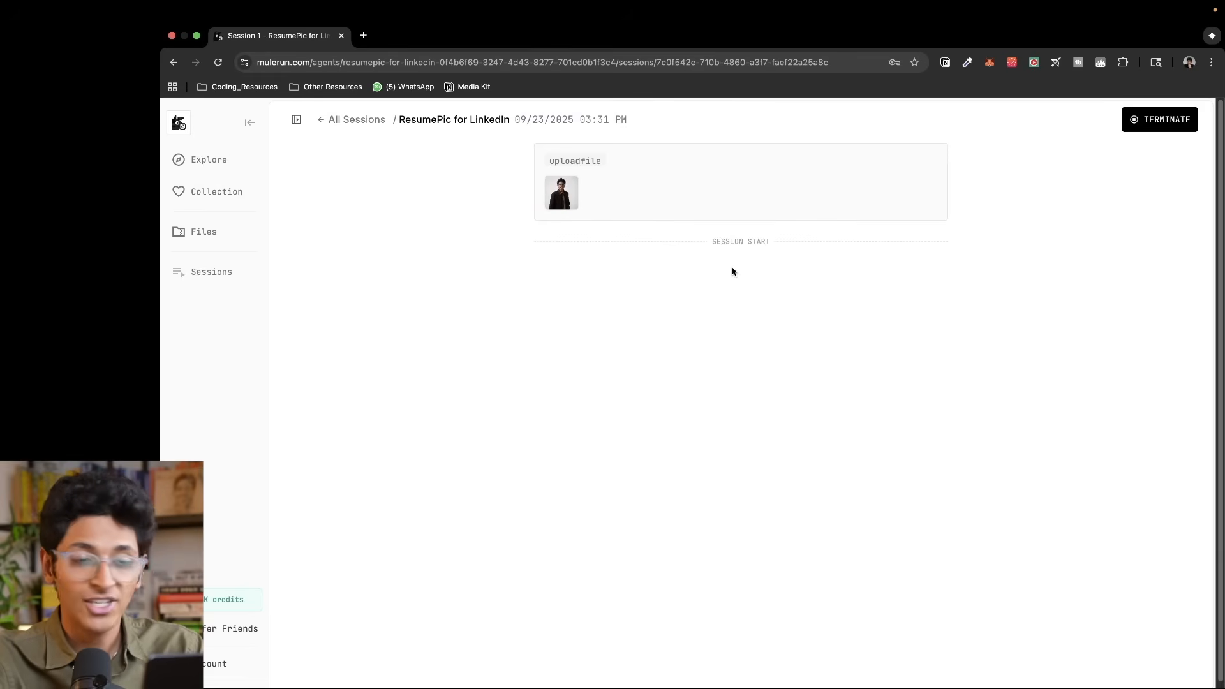
mouse_move(707, 243)
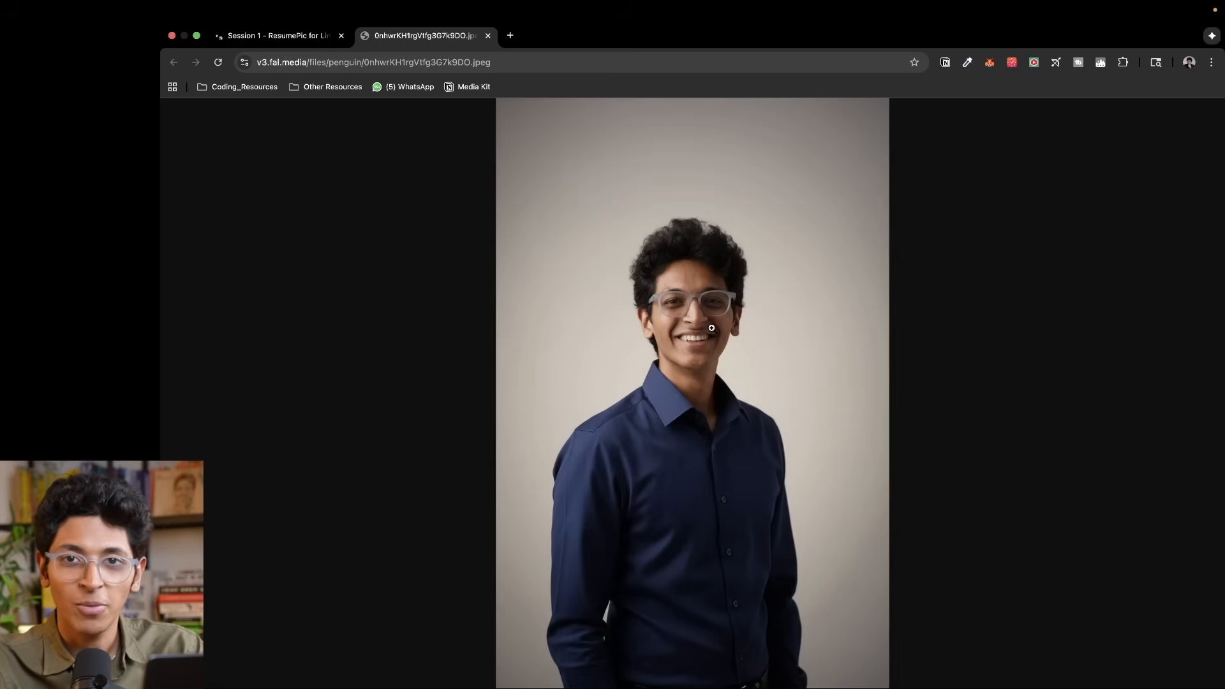
mouse_move(674, 240)
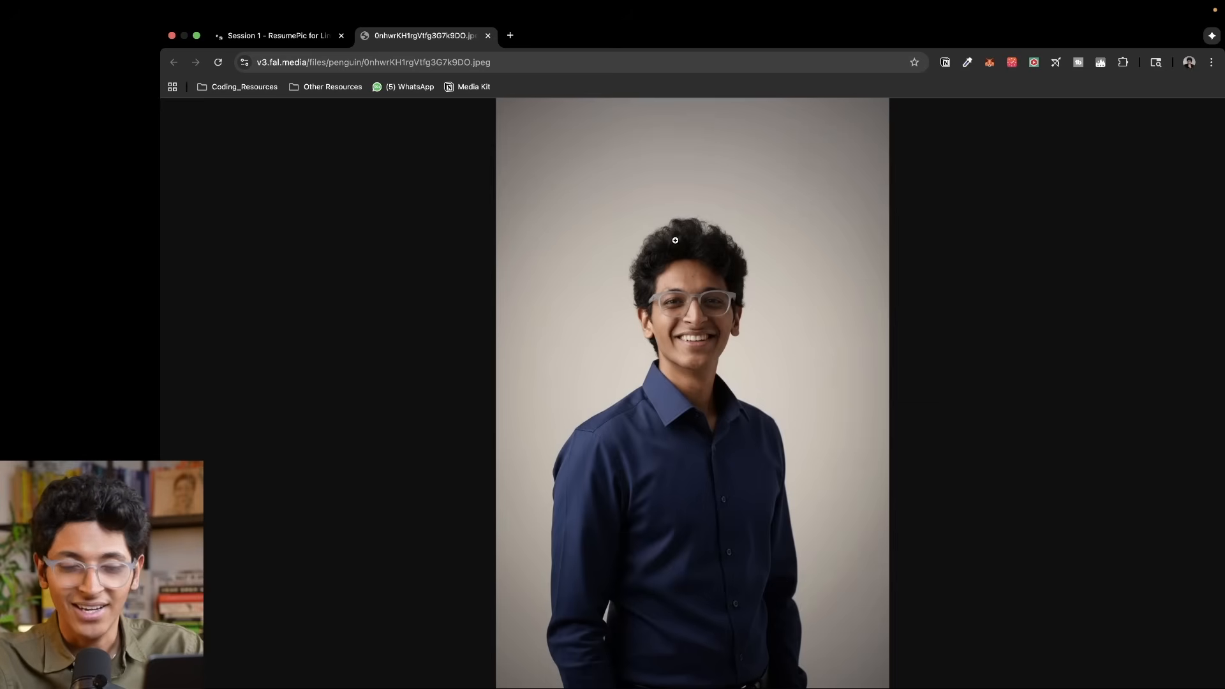
- Return from the full-size portrait to the finished ResumePic session log
click(277, 35)
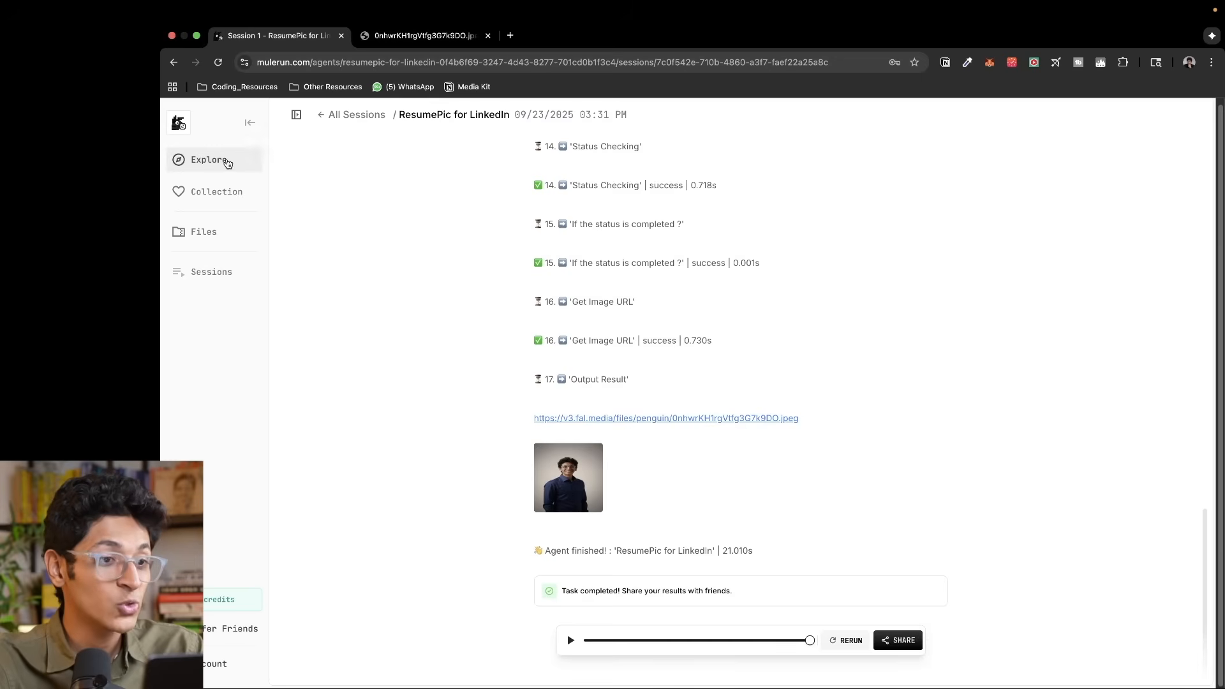
- Go back to the agent catalog and browse through the All Agents list
click(209, 159)
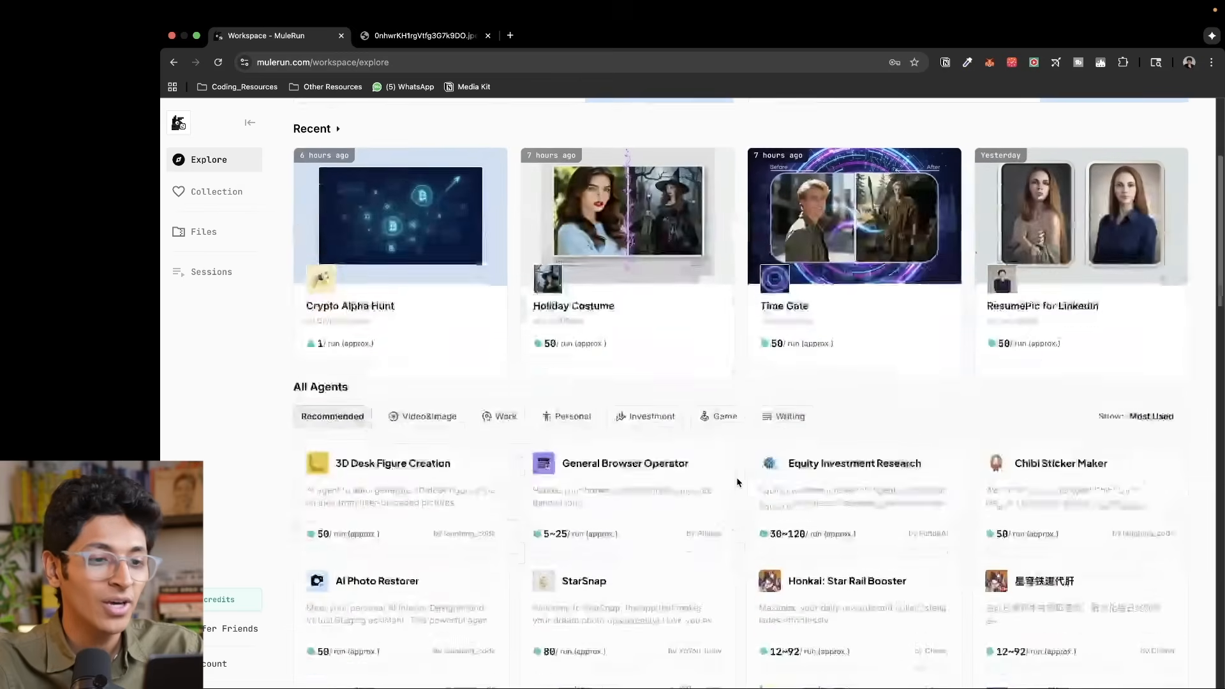
scroll(down, 3)
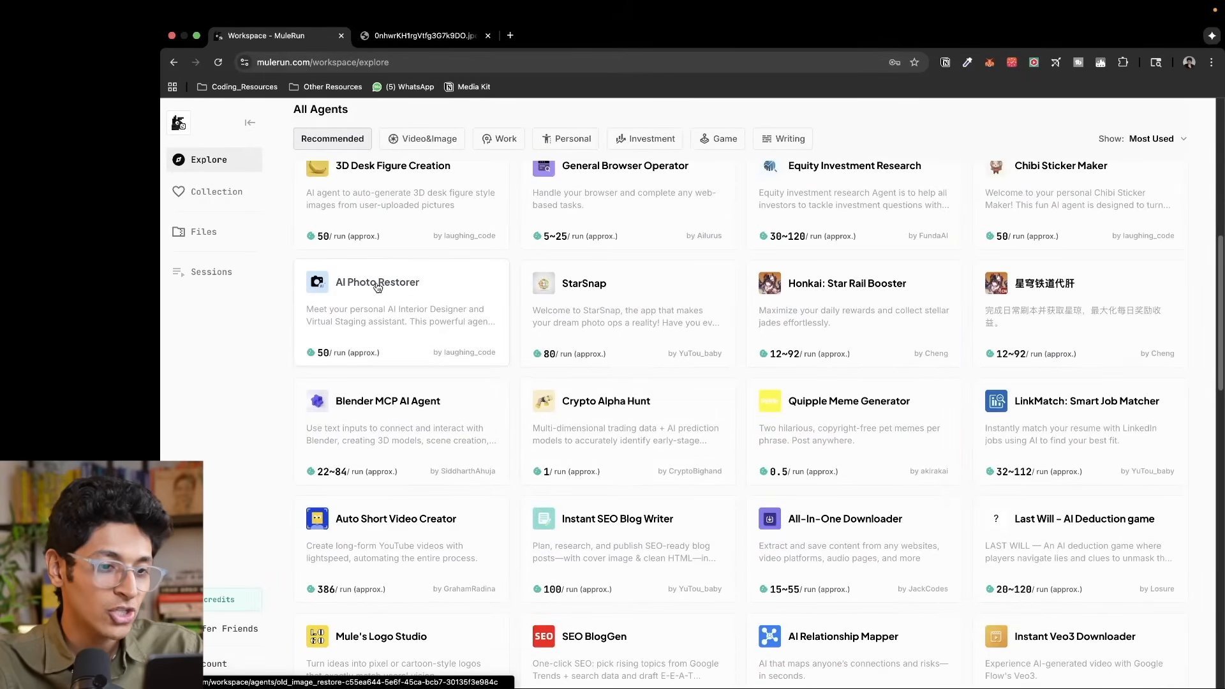
mouse_move(369, 406)
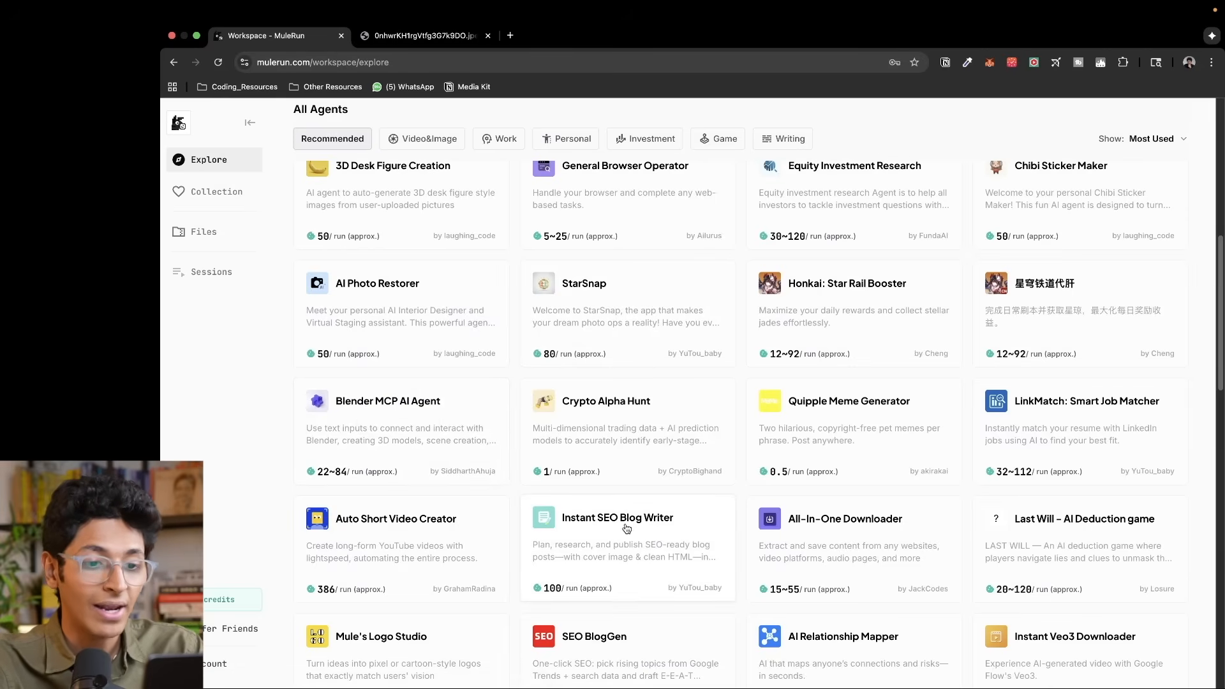
scroll(down, 3)
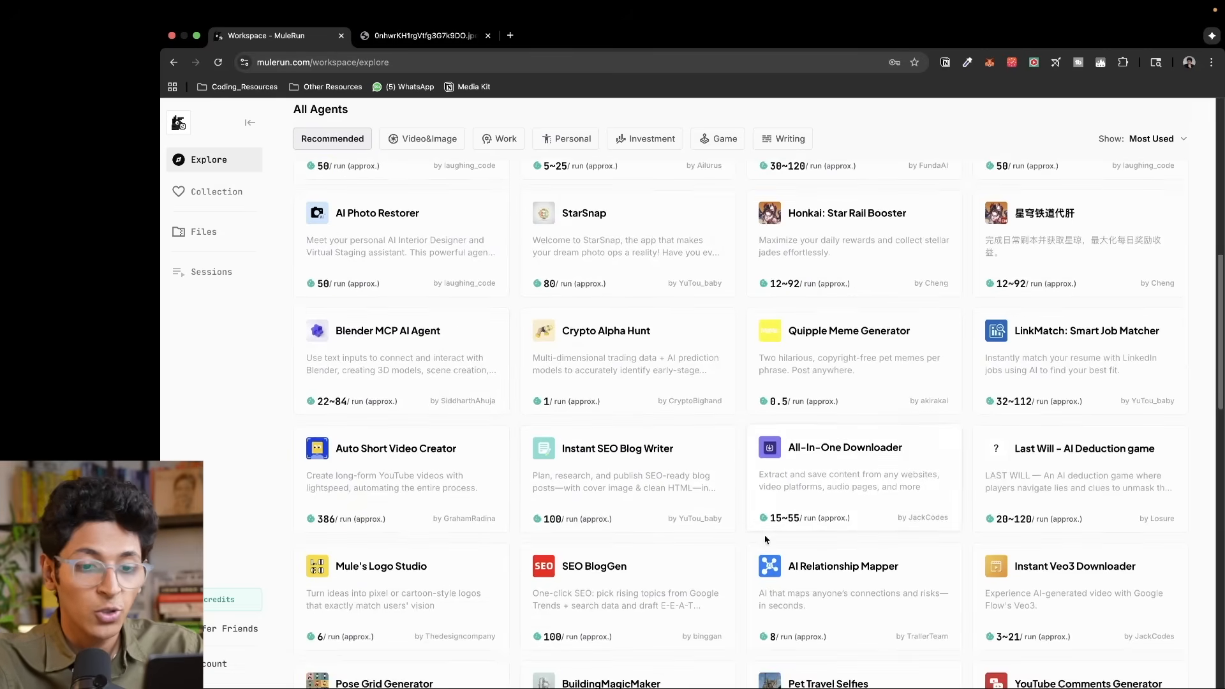
scroll(down, 3)
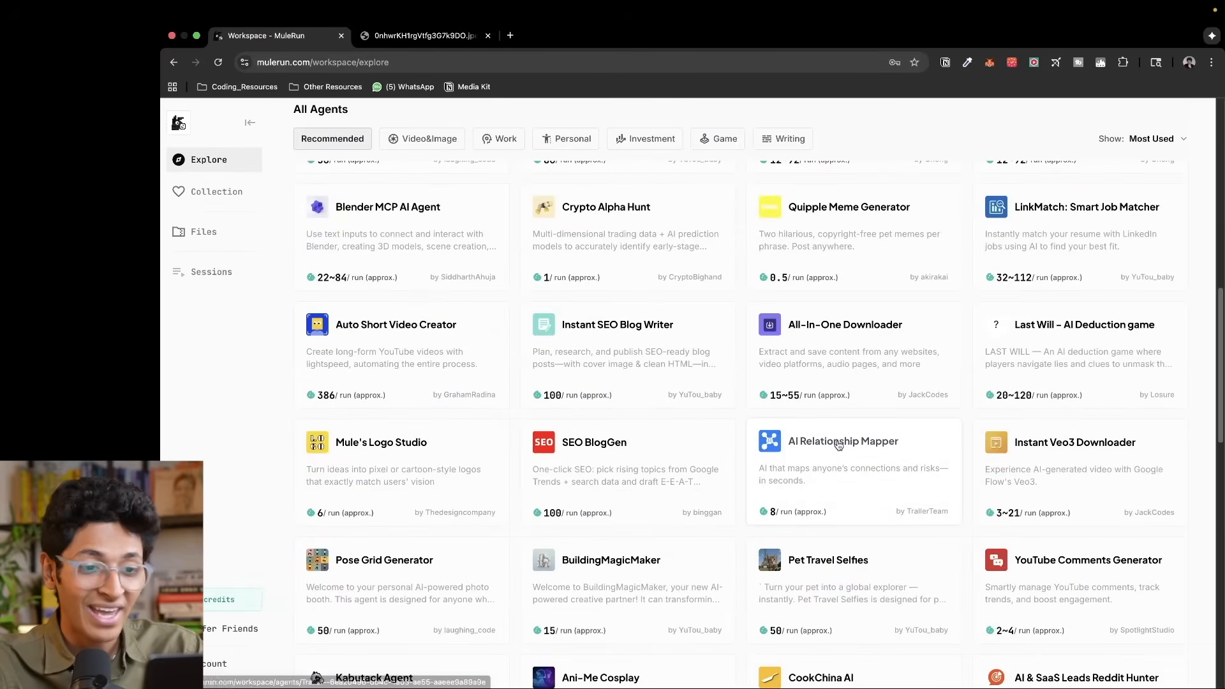
scroll(down, 3)
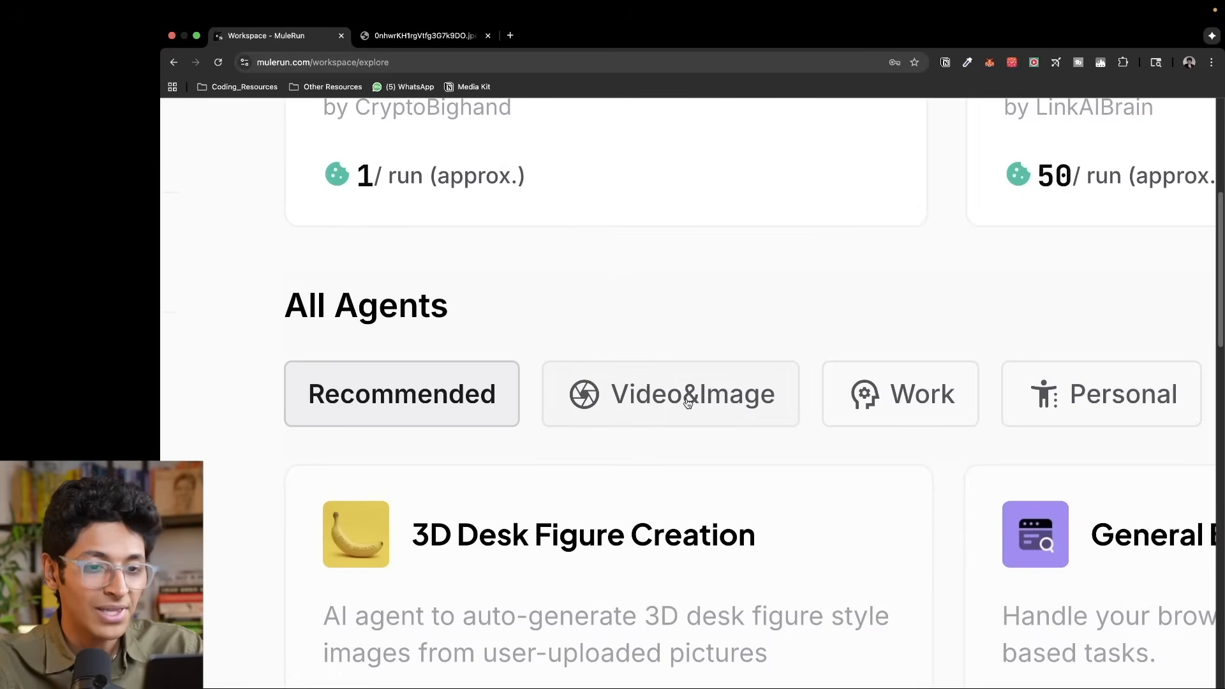
- Filter the catalog to Video & Image, then Work agents, and pick General Browser Operator
click(670, 393)
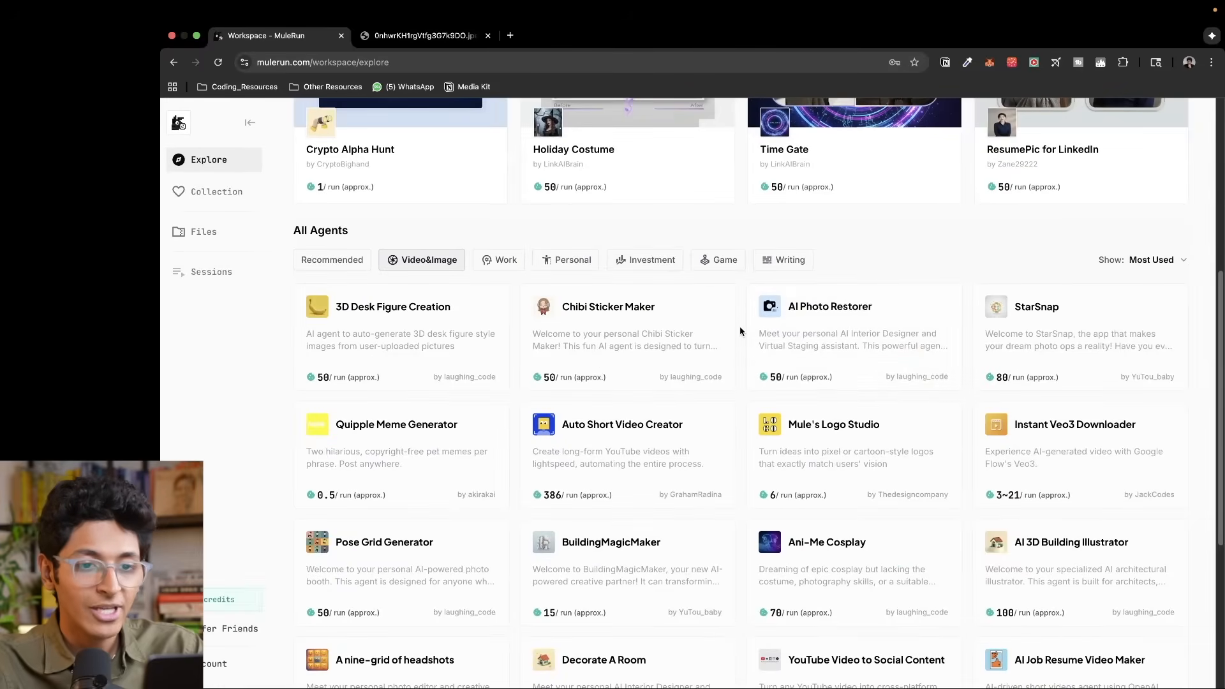
click(505, 138)
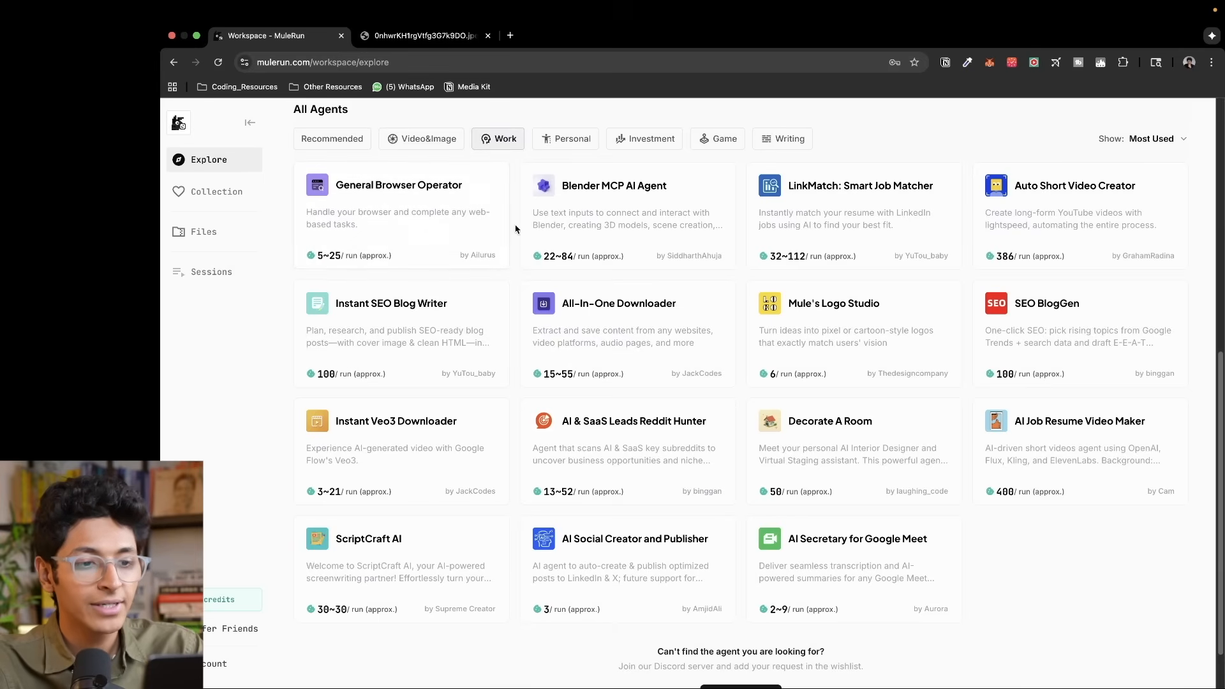
mouse_move(403, 219)
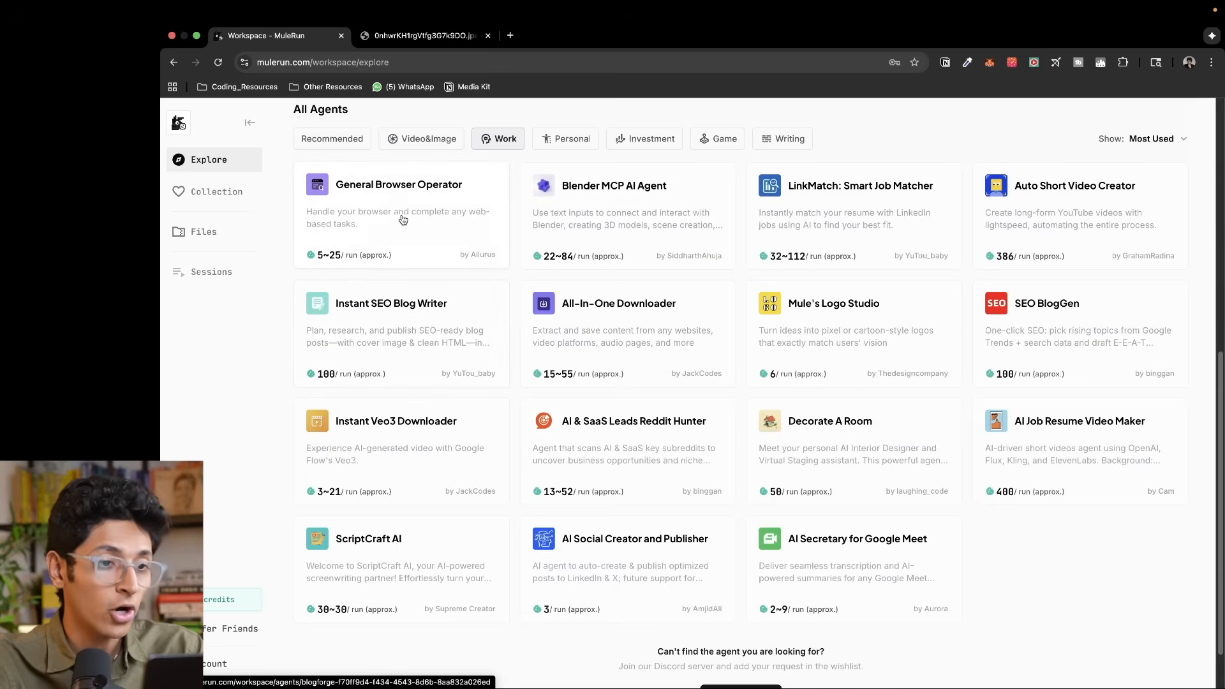
click(397, 203)
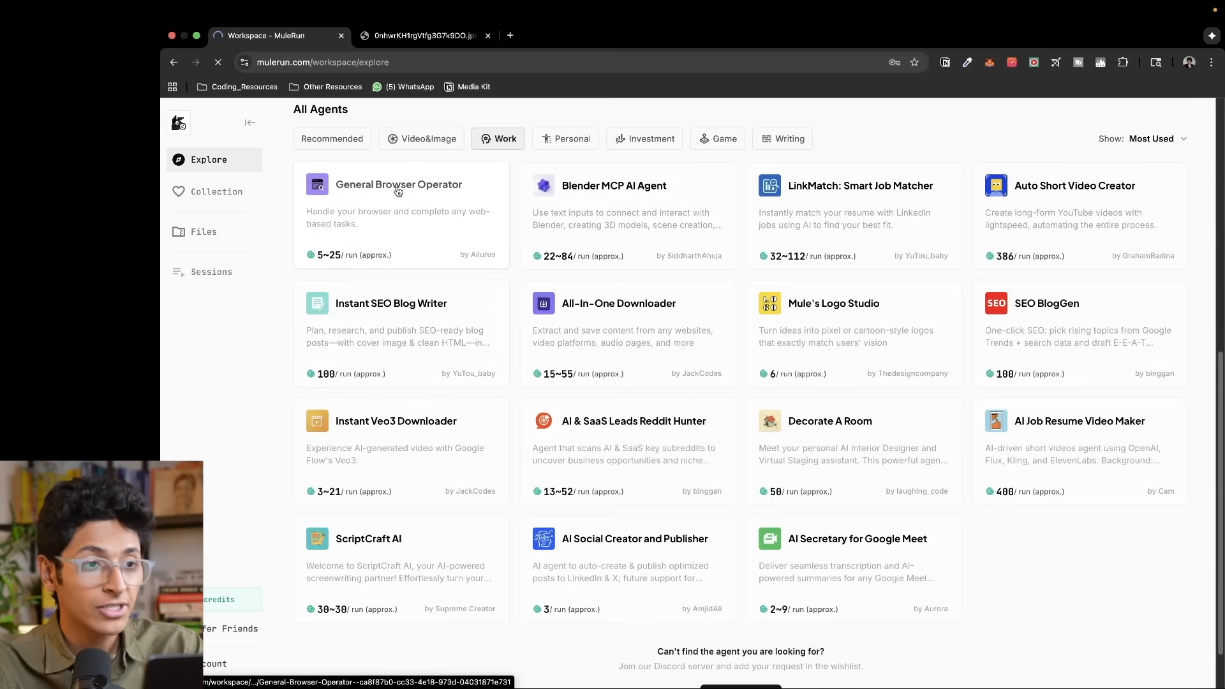
- Start a new General Browser Operator session ready for a task description
click(398, 184)
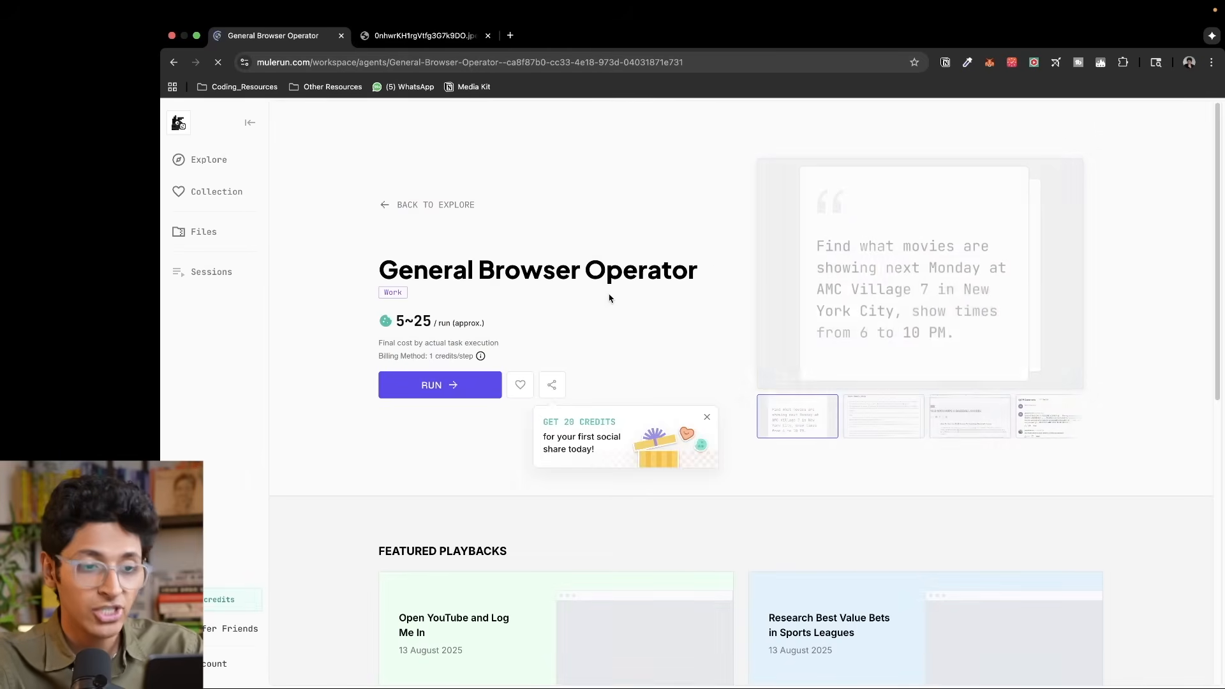
click(439, 384)
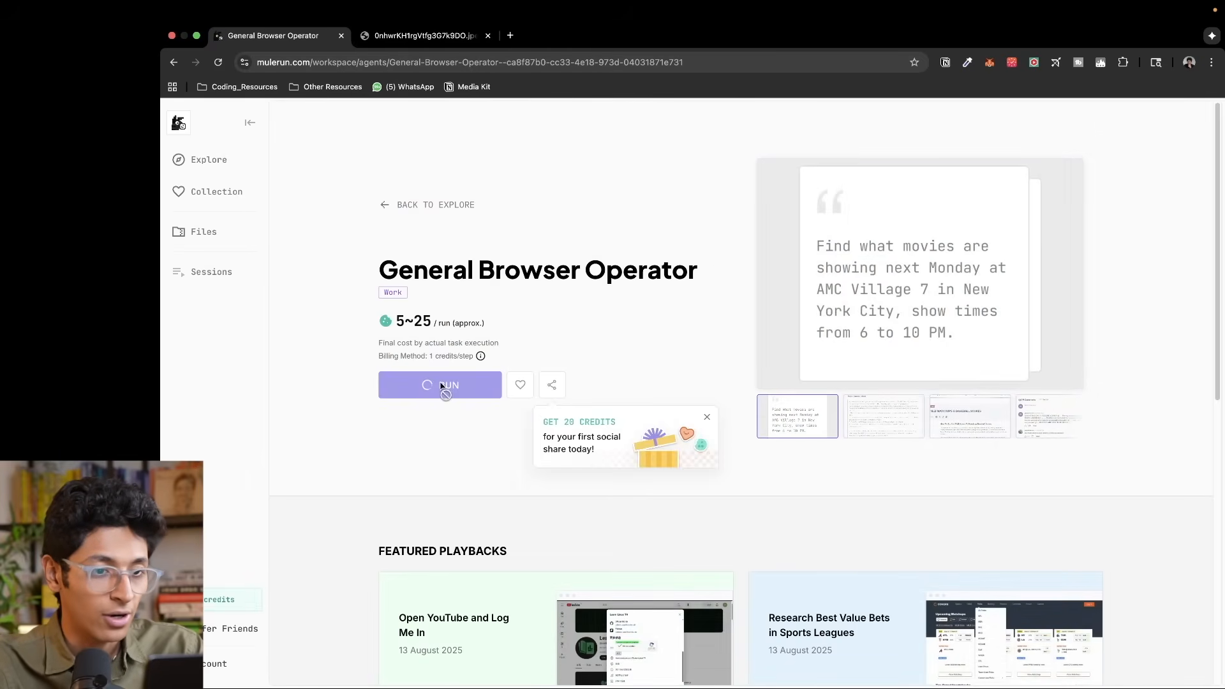
click(440, 384)
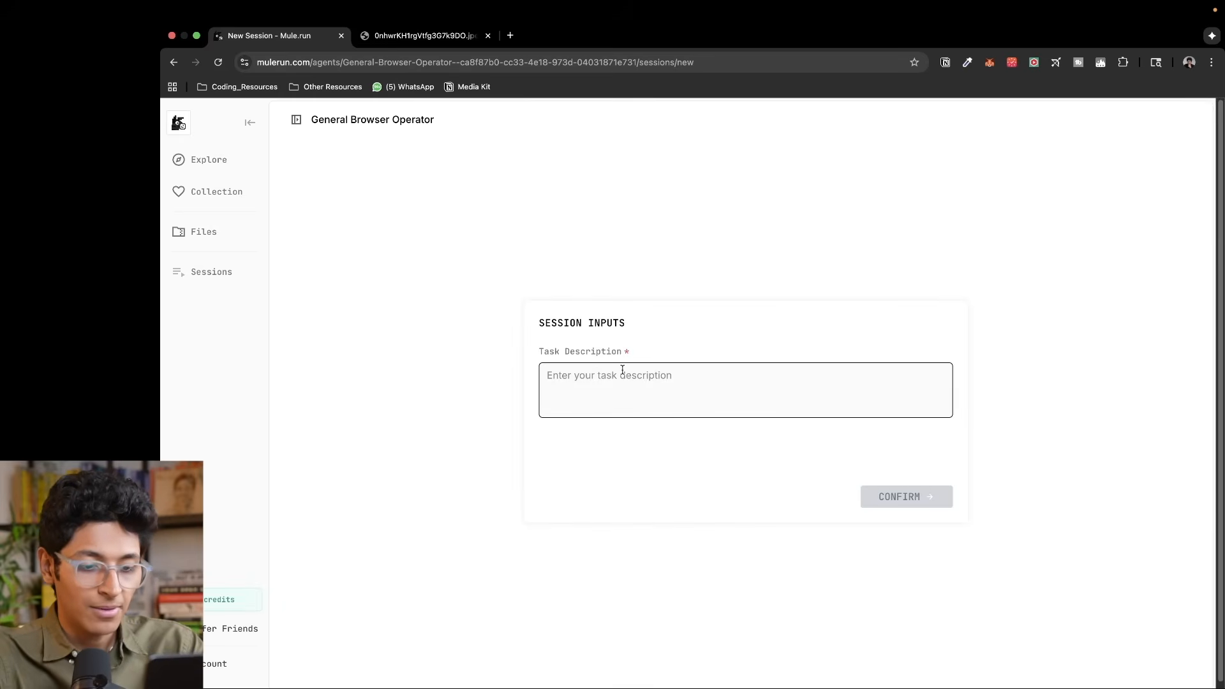
- Submit a task to find YouTube videos about Gili T and plan a 2-day trip itinerary
text(go to youtube videos which ar)
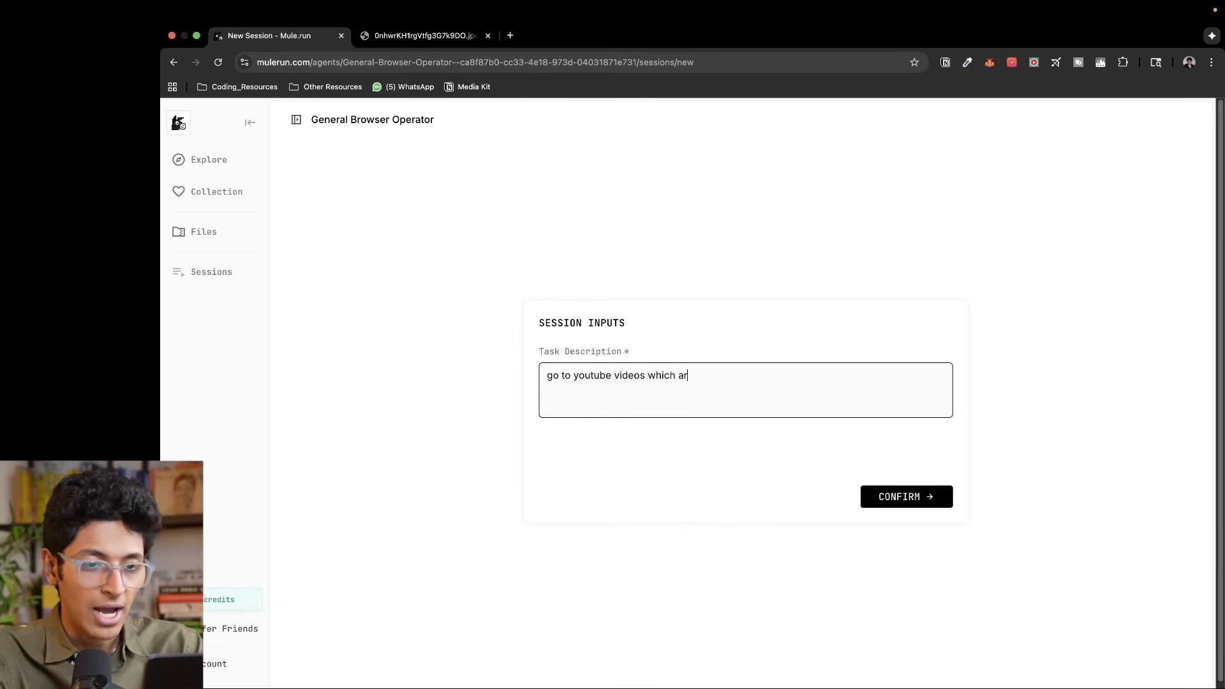
text(e about Gilli T)
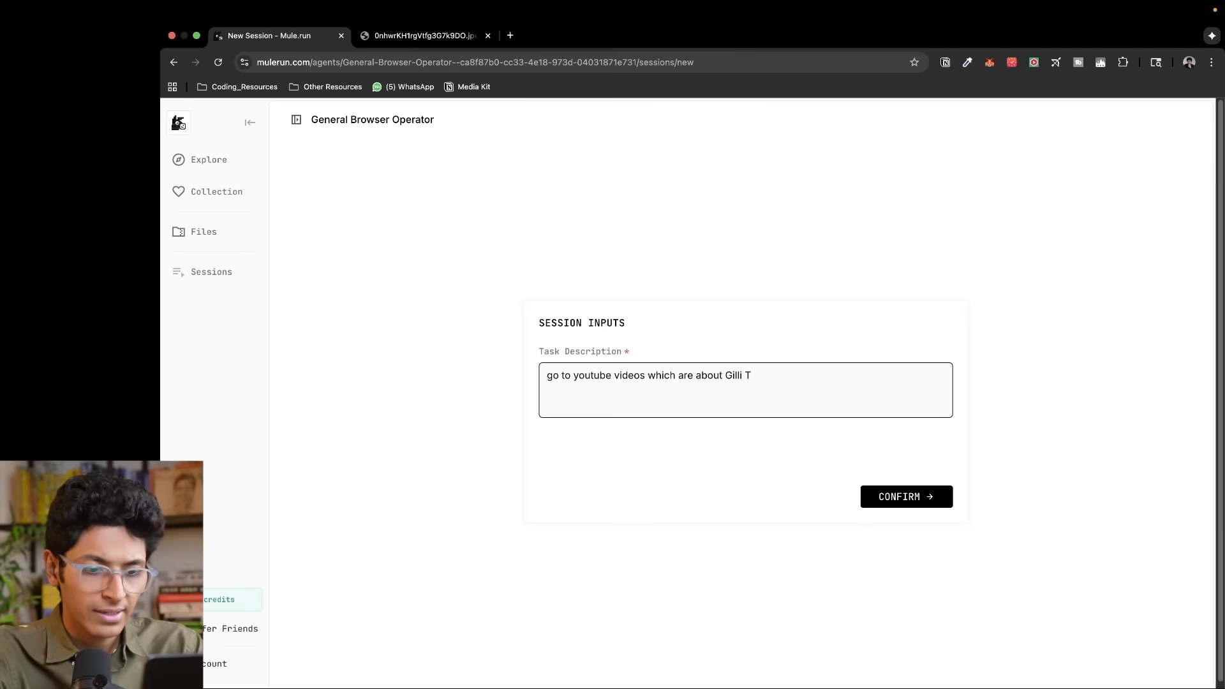
text(island and give me an itinerary)
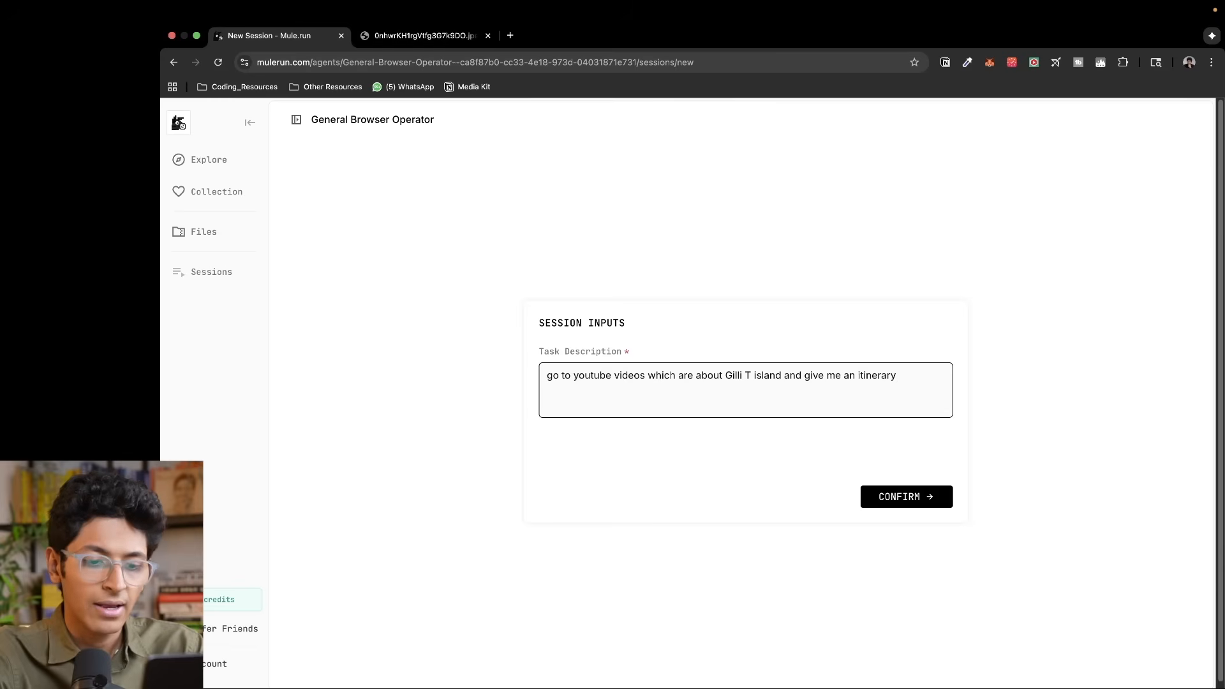
text(for)
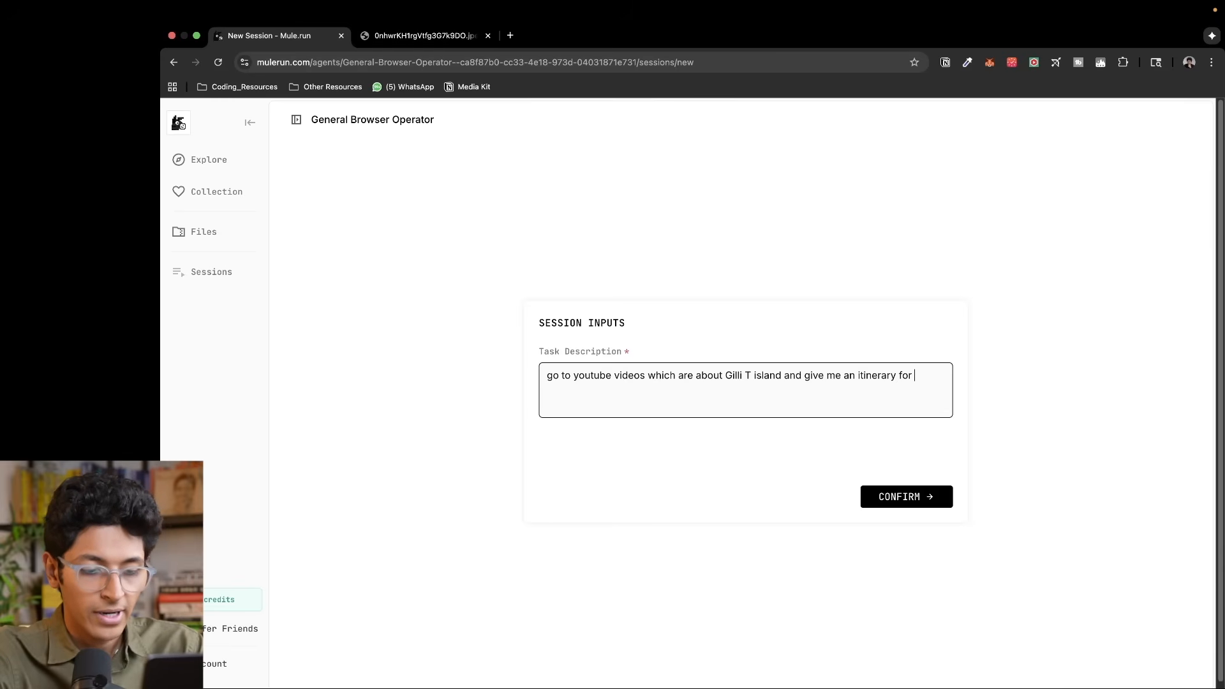
text(a 2 day trip)
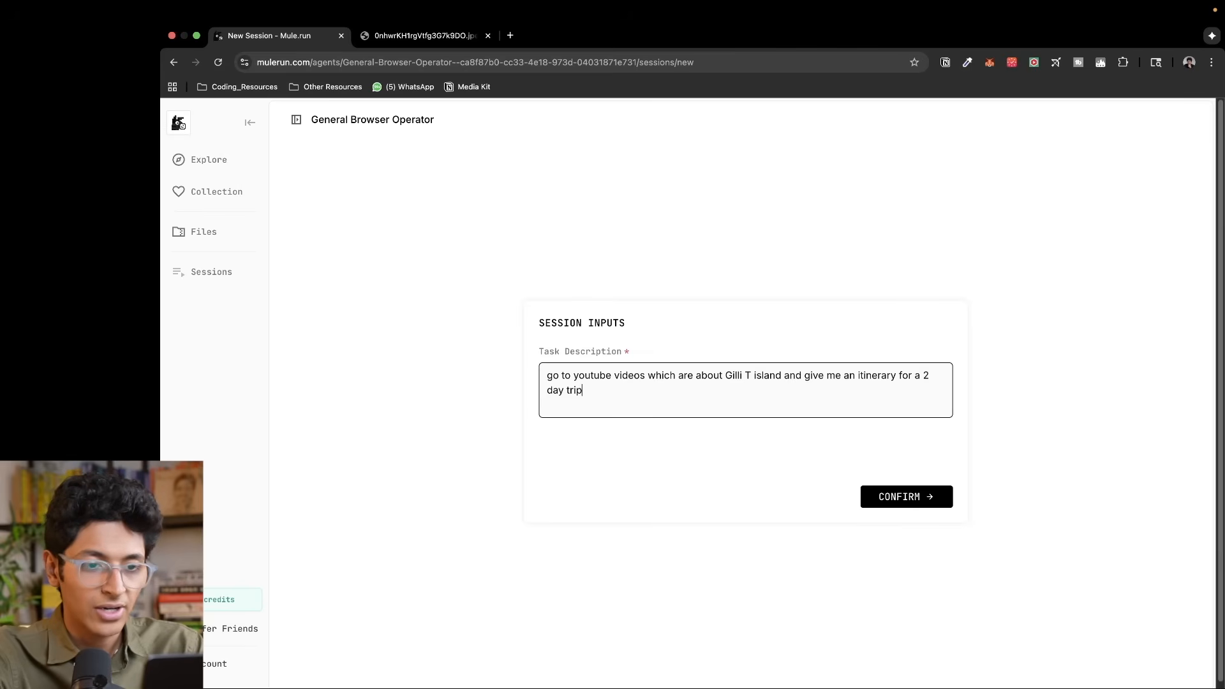
text(to Gilli T)
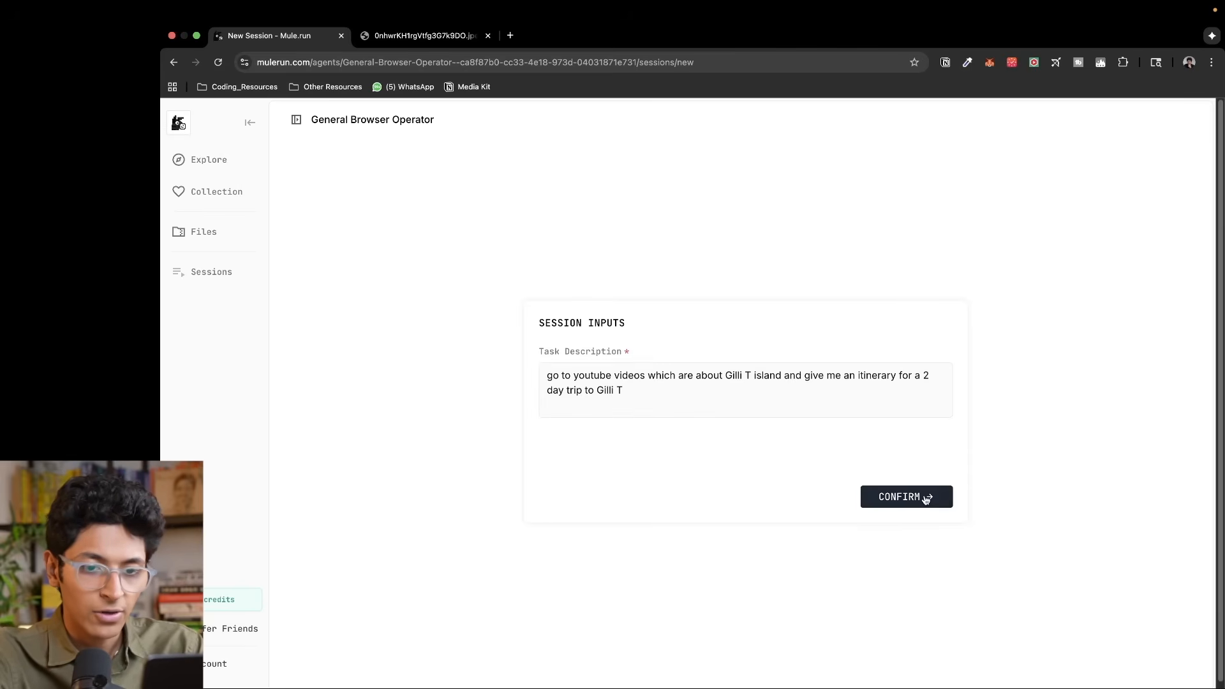
click(905, 497)
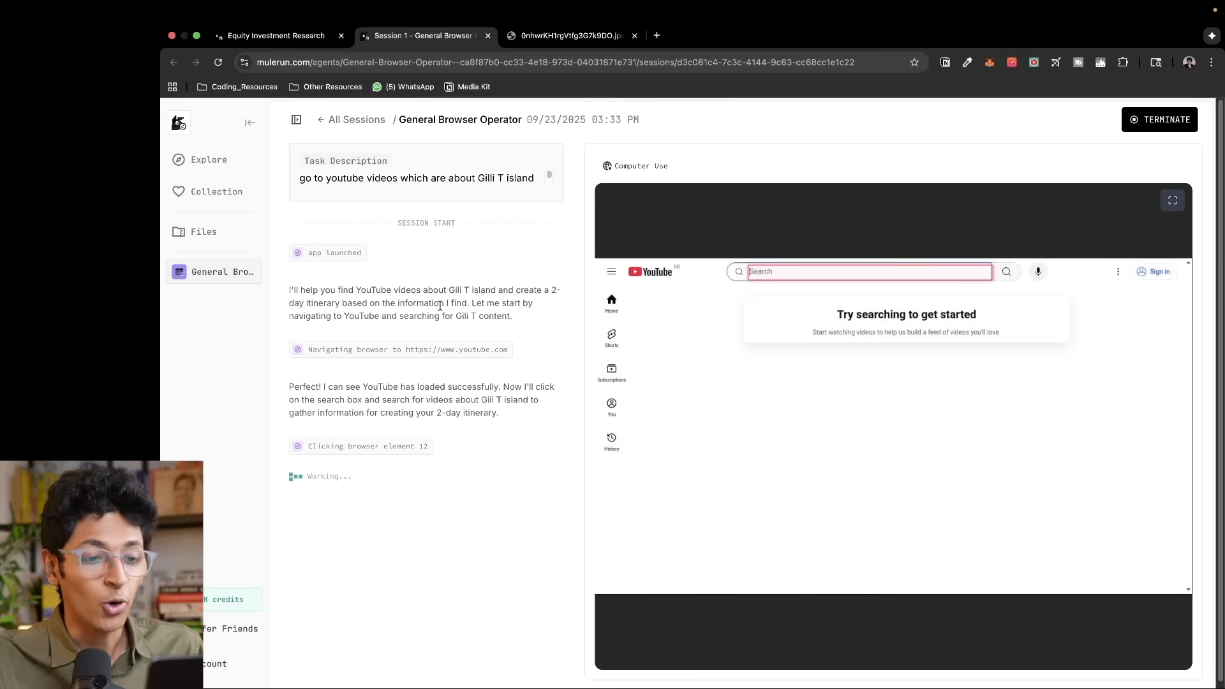
- Let the agent search YouTube for 'gili t island bali vlog' and finish the itinerary
text(gili t island bali vlog)
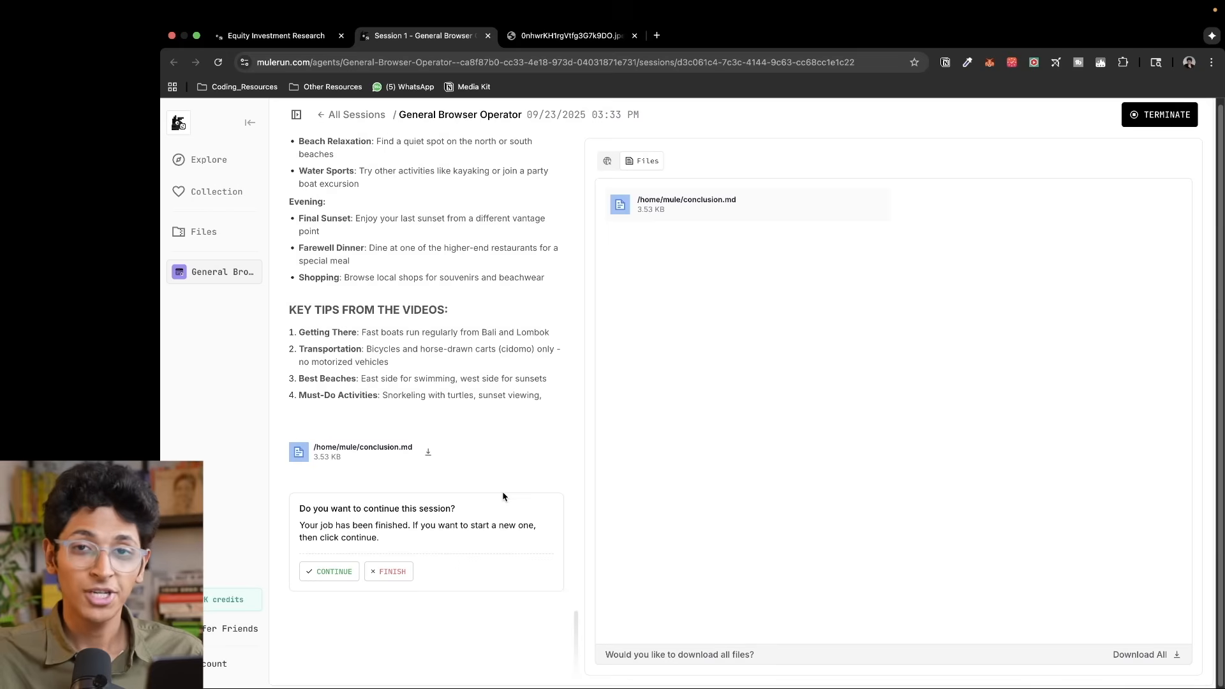
mouse_move(468, 547)
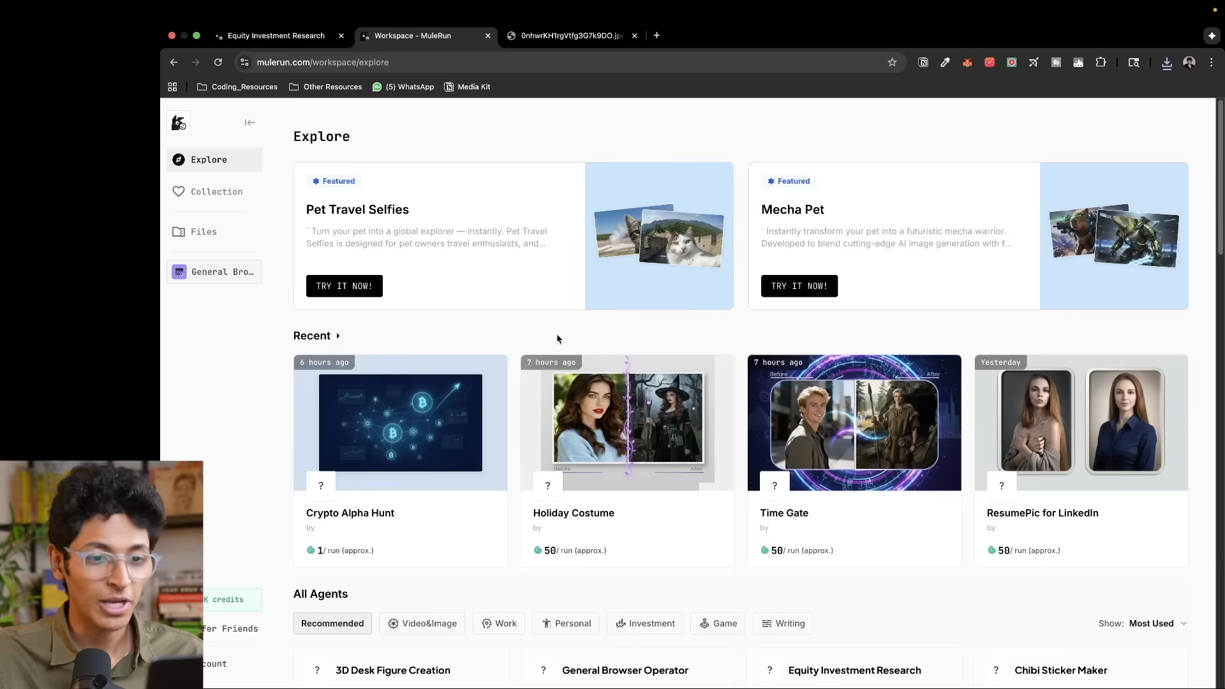
- Browse the recommended agents and view the Quipple Meme Generator agent page
scroll(down, 3)
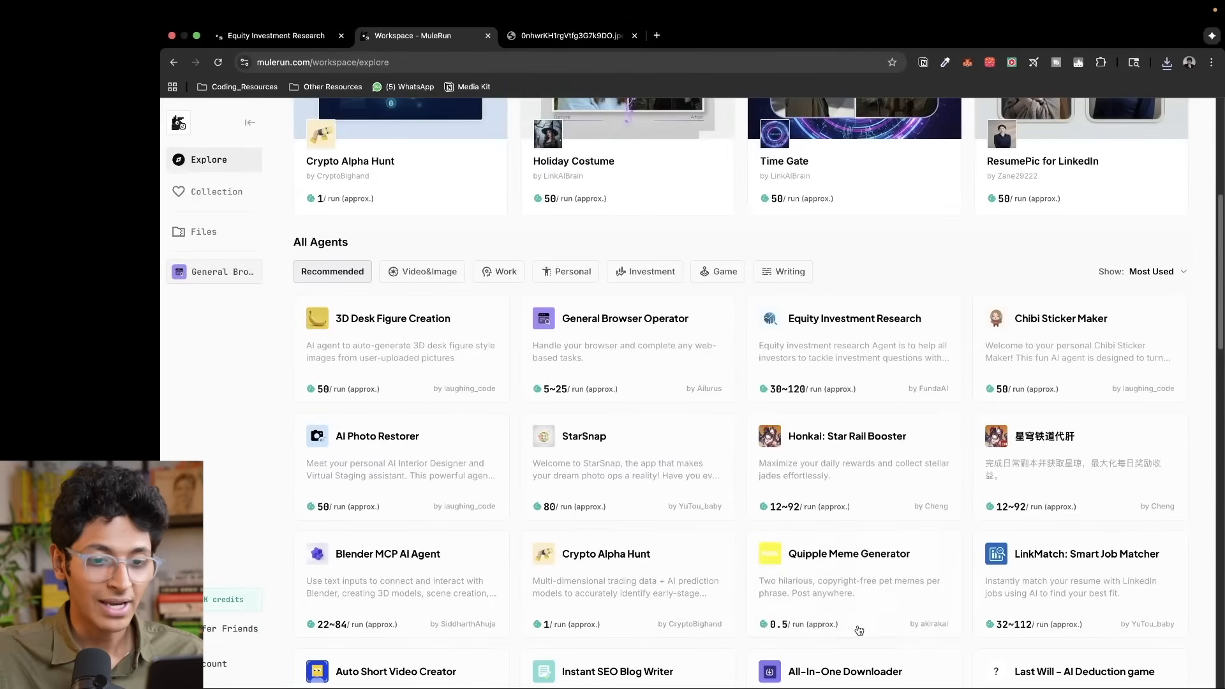
click(849, 553)
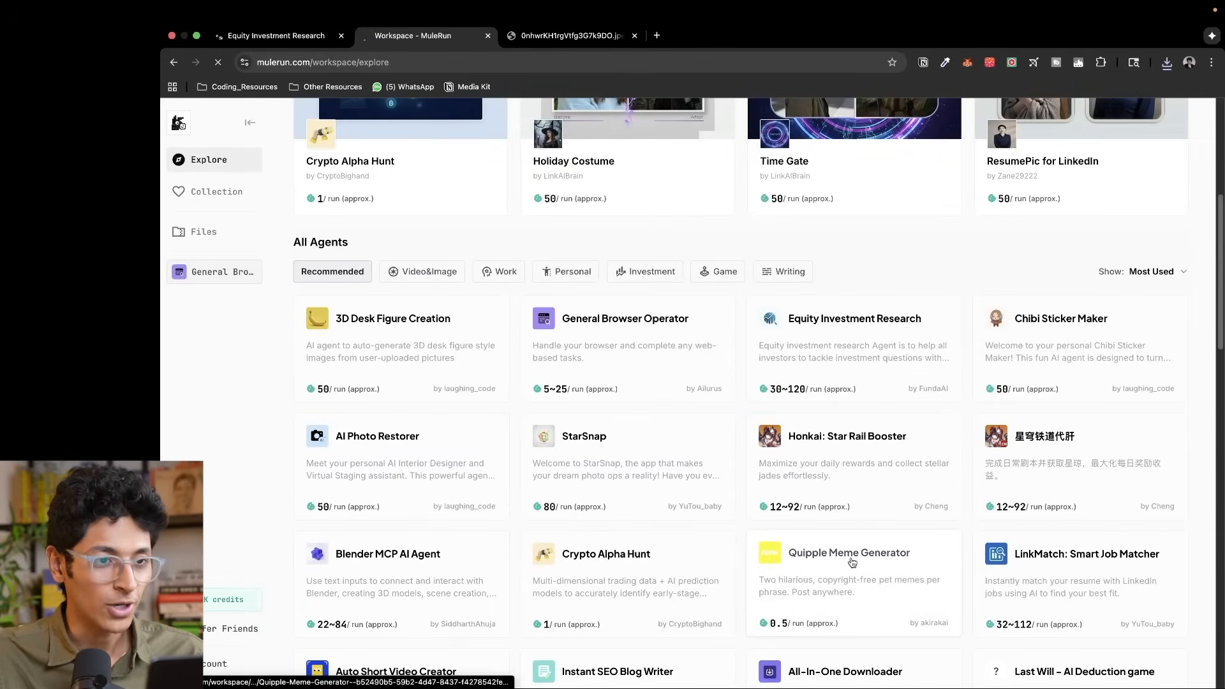
click(849, 552)
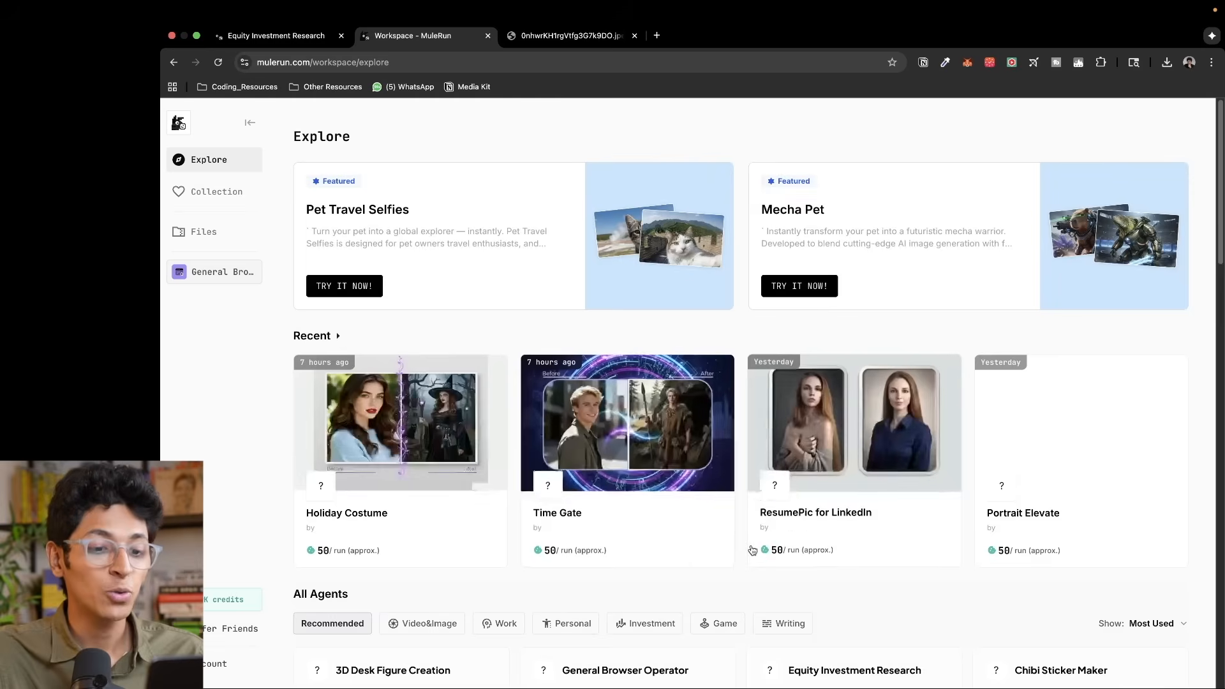
scroll(down, 3)
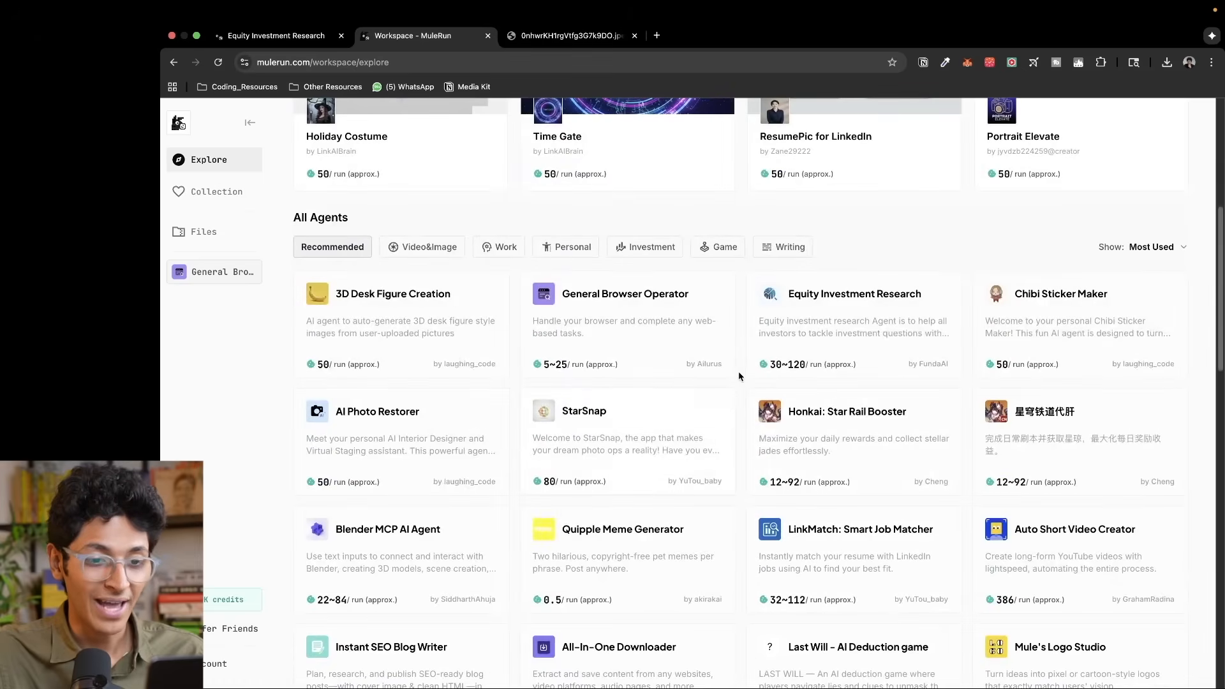
scroll(down, 3)
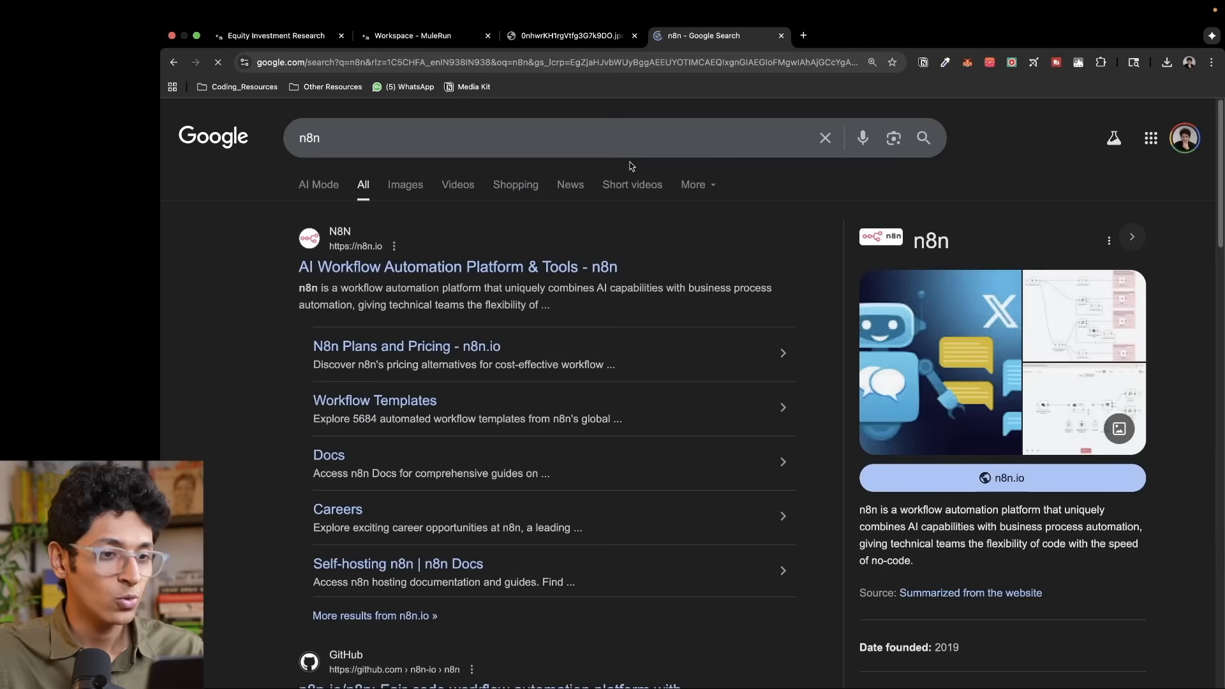
- Open mulerun.com in a fresh incognito window showing the signed-out home page
click(458, 267)
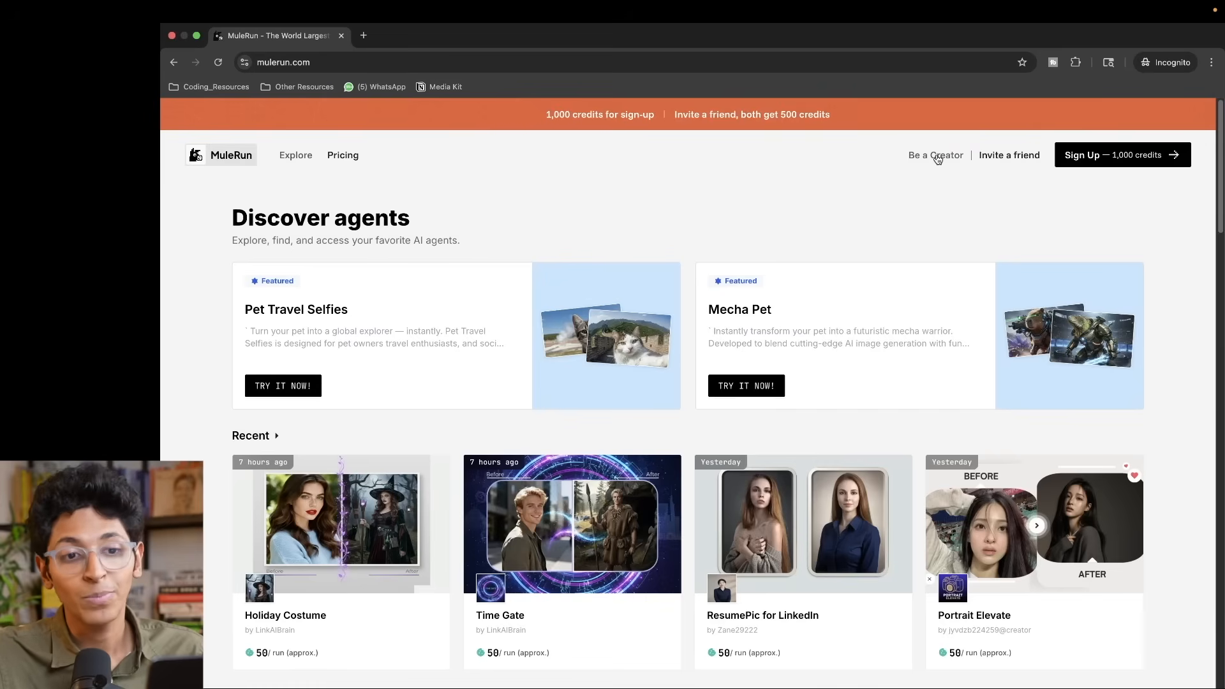
- Launch the Genesis Creator Program application form from the Be a Creator link
click(935, 154)
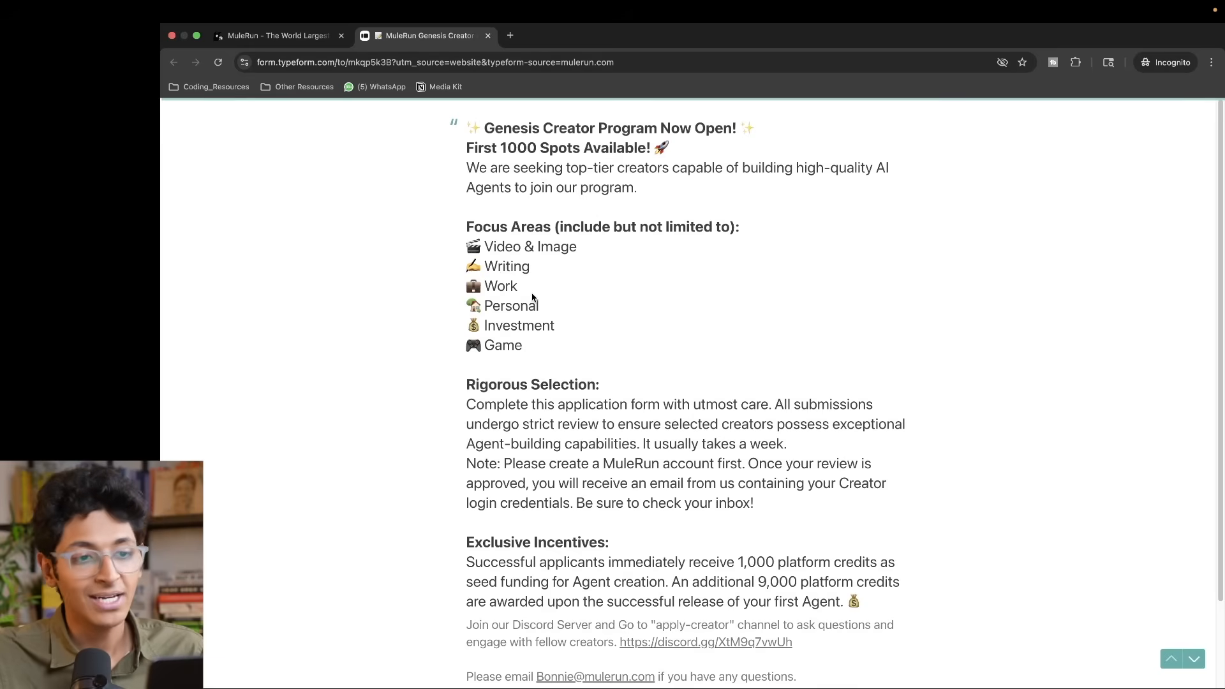
- Read through the program's focus areas, selection and credit incentives, then continue past the intro
scroll(down, 3)
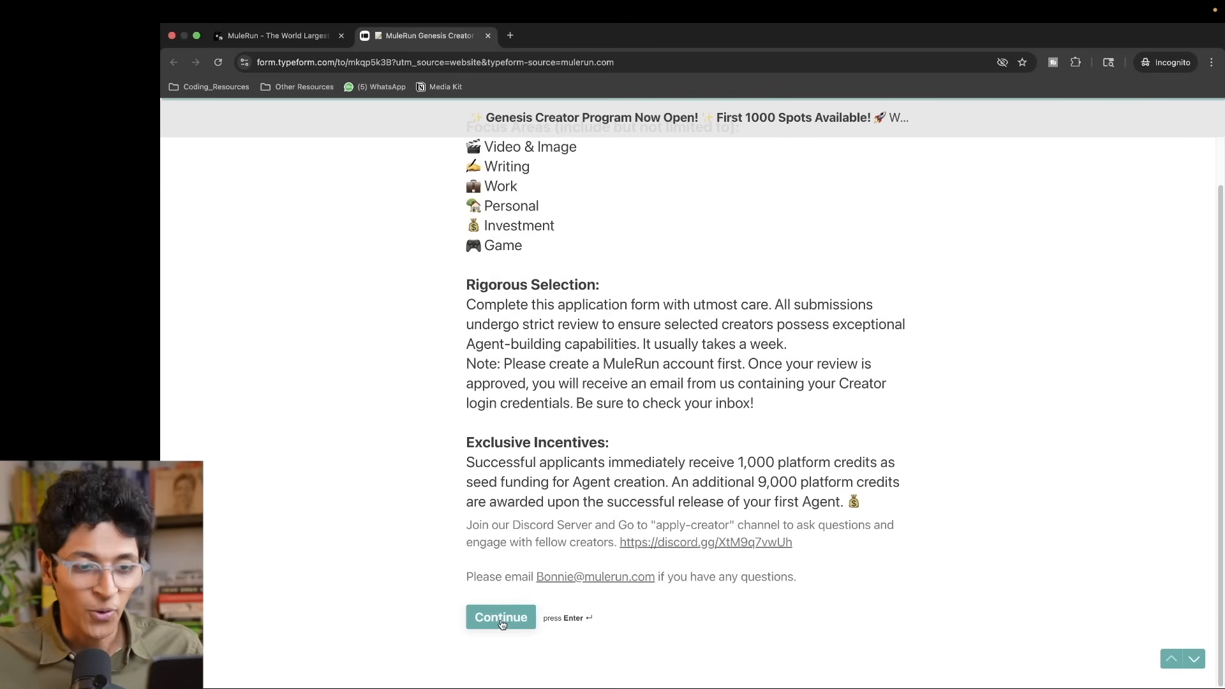
click(501, 617)
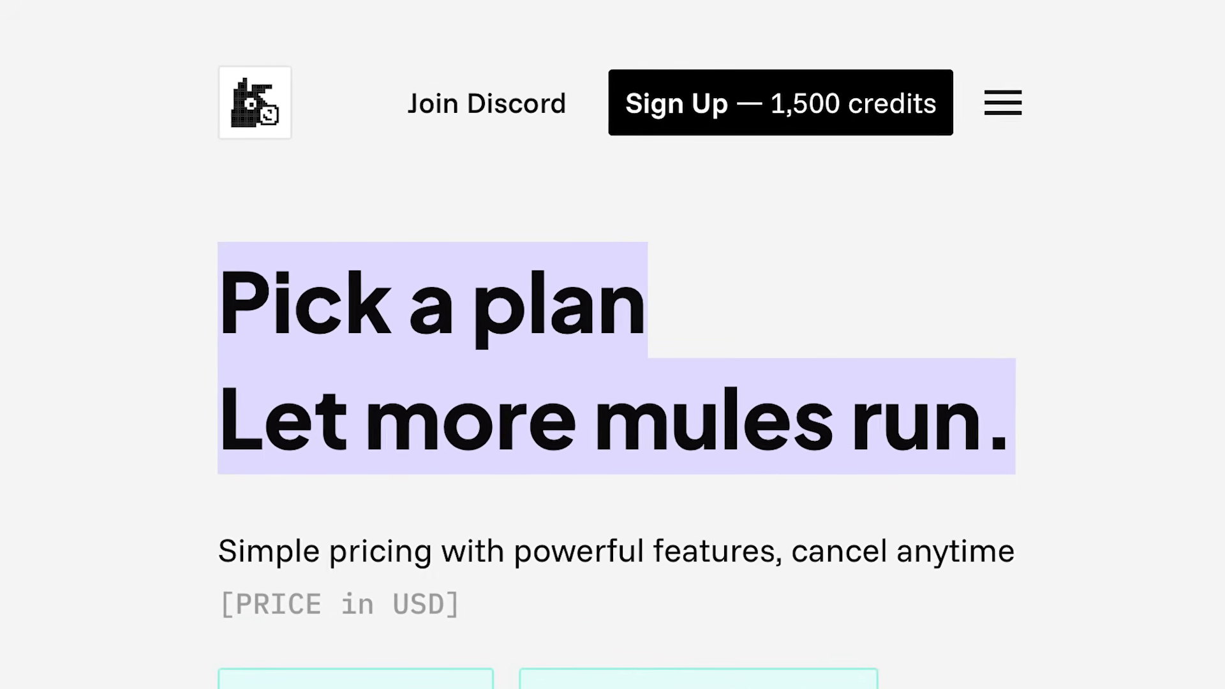